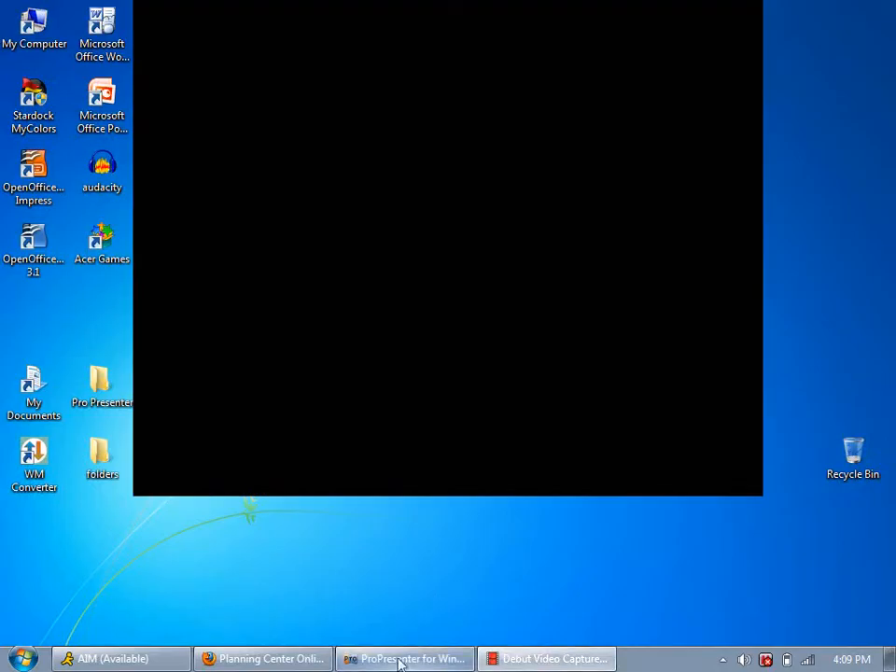
# Delete A Little Longer.mp4 from the sample playlist and clear all output.
pyautogui.click(404, 657)
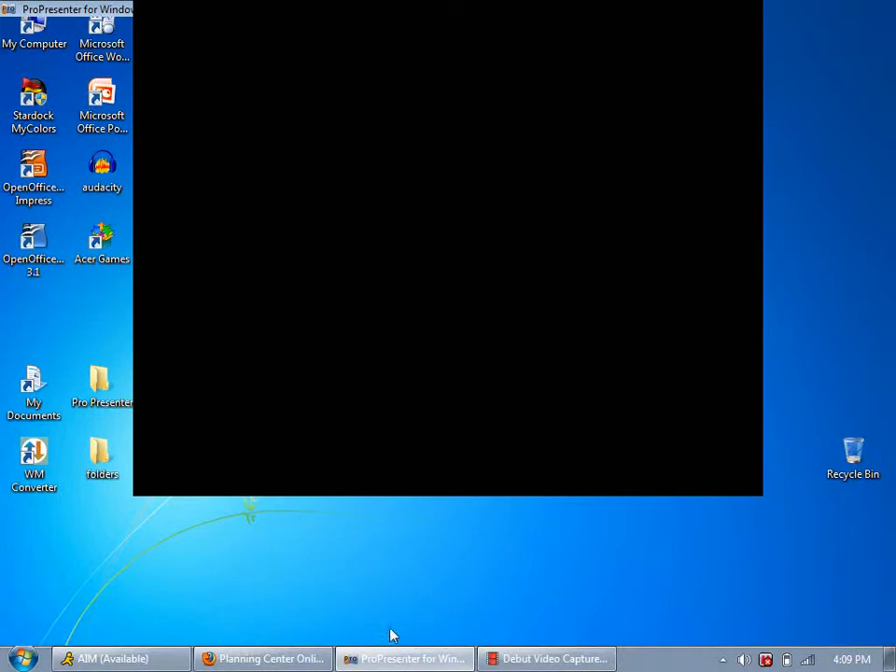
pyautogui.click(403, 658)
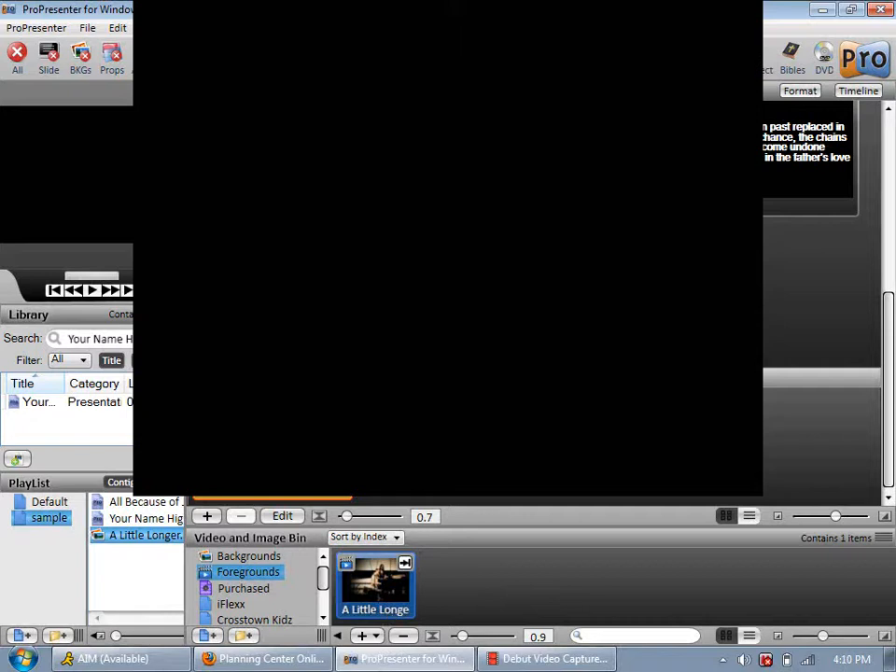
pyautogui.click(145, 518)
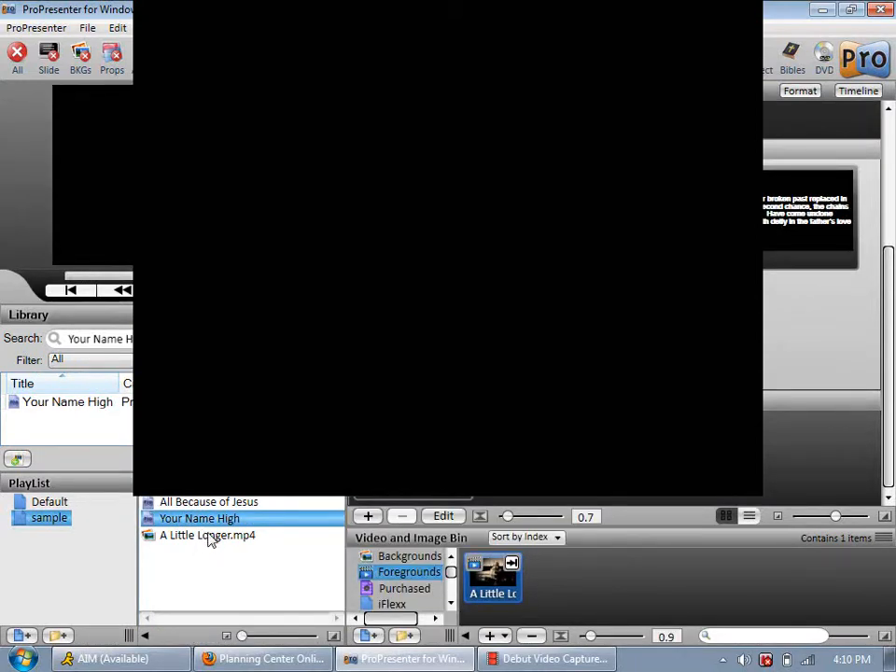
pyautogui.click(207, 535)
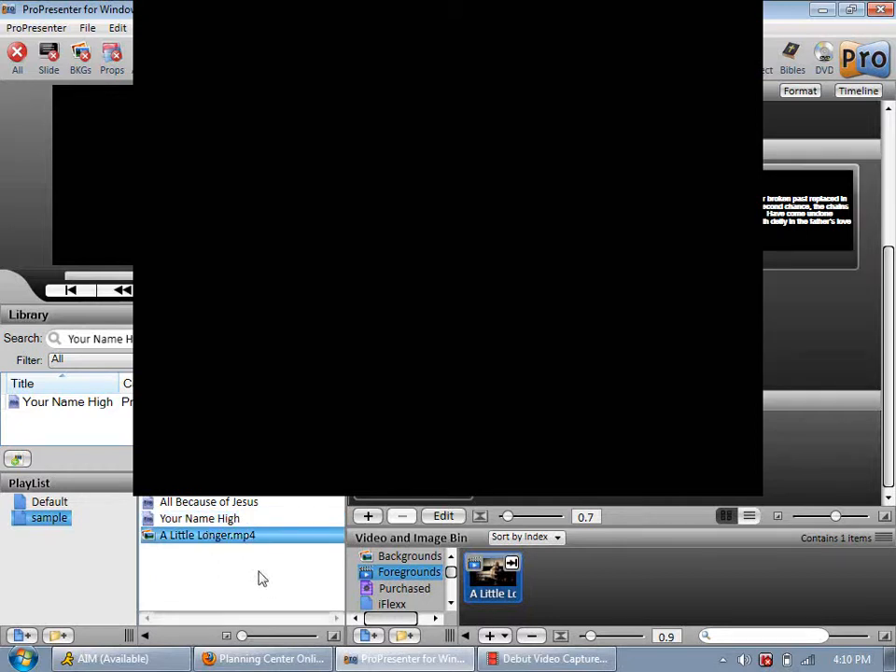
pyautogui.click(198, 517)
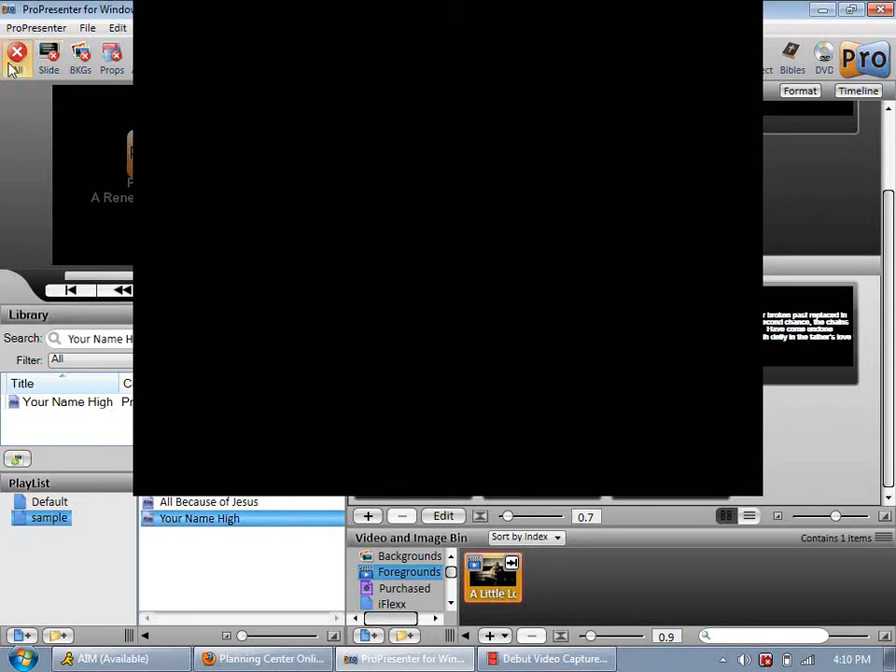
pyautogui.click(17, 58)
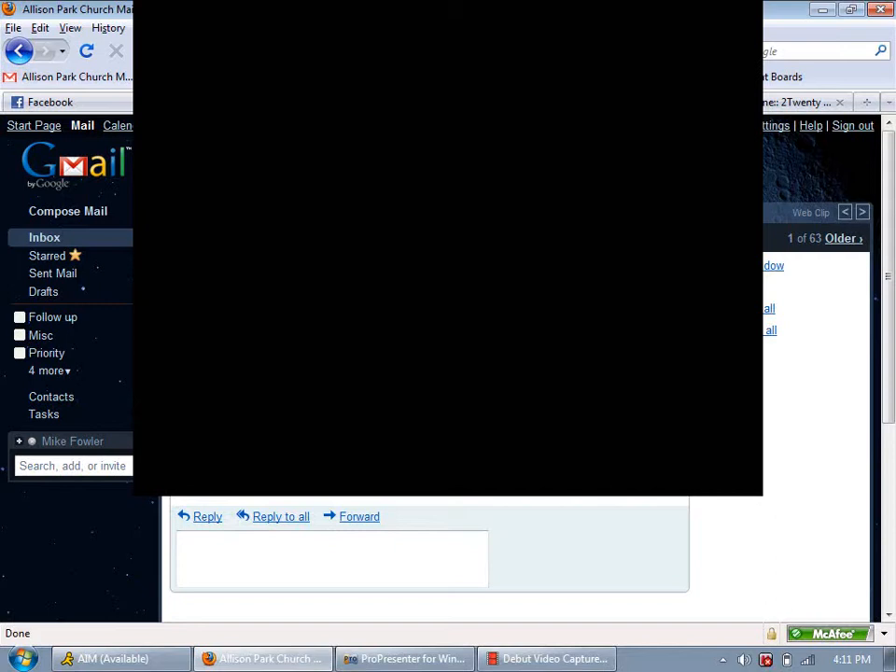
pyautogui.moveTo(154, 506)
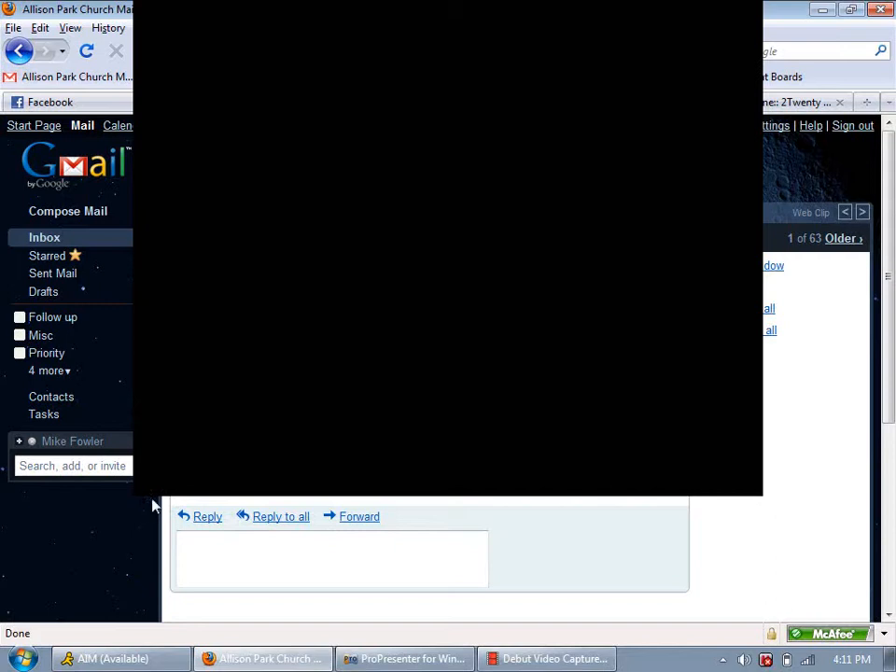
# Return to ProPresenter from the taskbar after reading the tech-support reply.
pyautogui.click(547, 658)
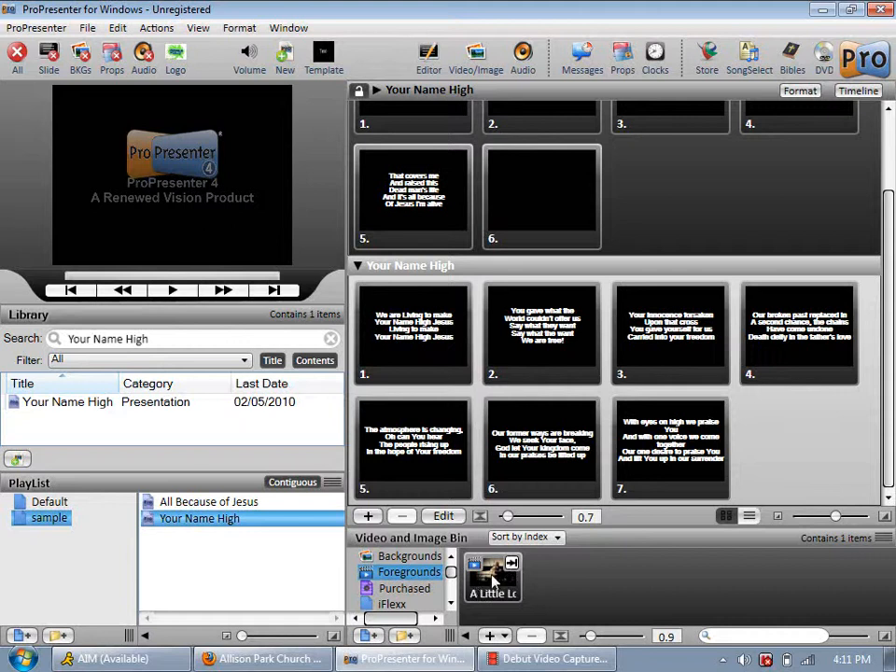
# Drag the A Little Longer foreground video into the sample playlist and trigger its slide.
pyautogui.click(492, 576)
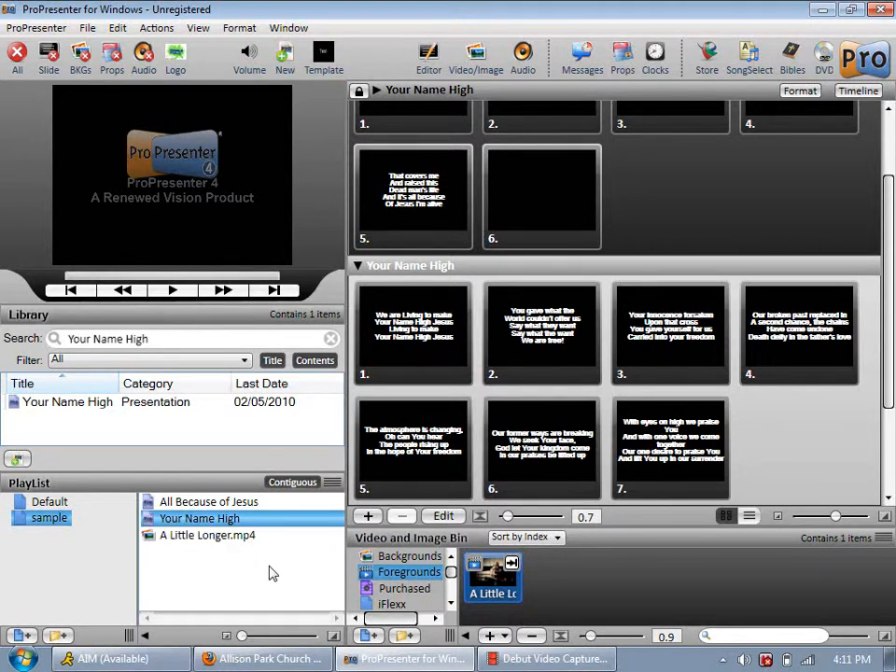
pyautogui.click(206, 534)
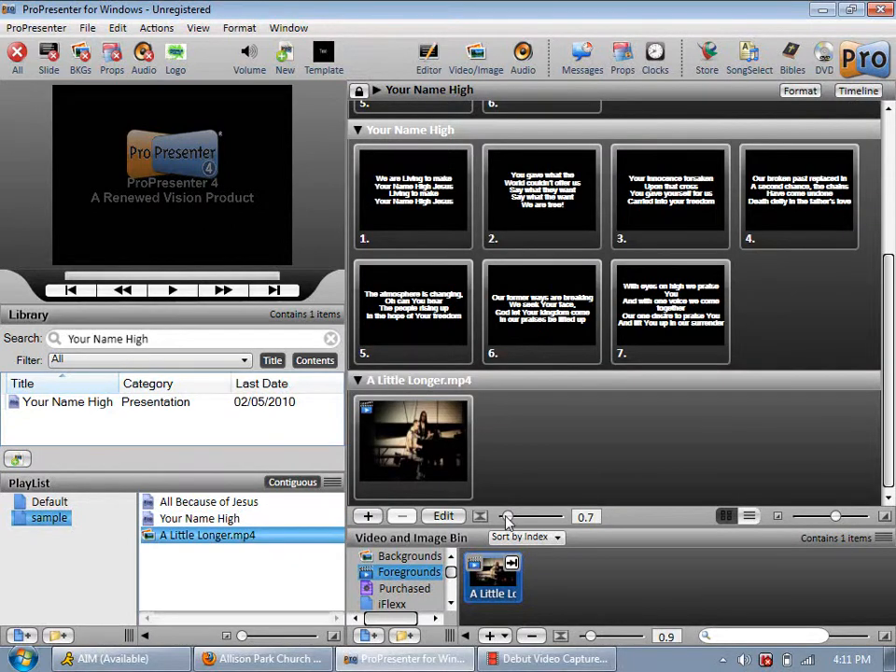
pyautogui.moveTo(419, 443)
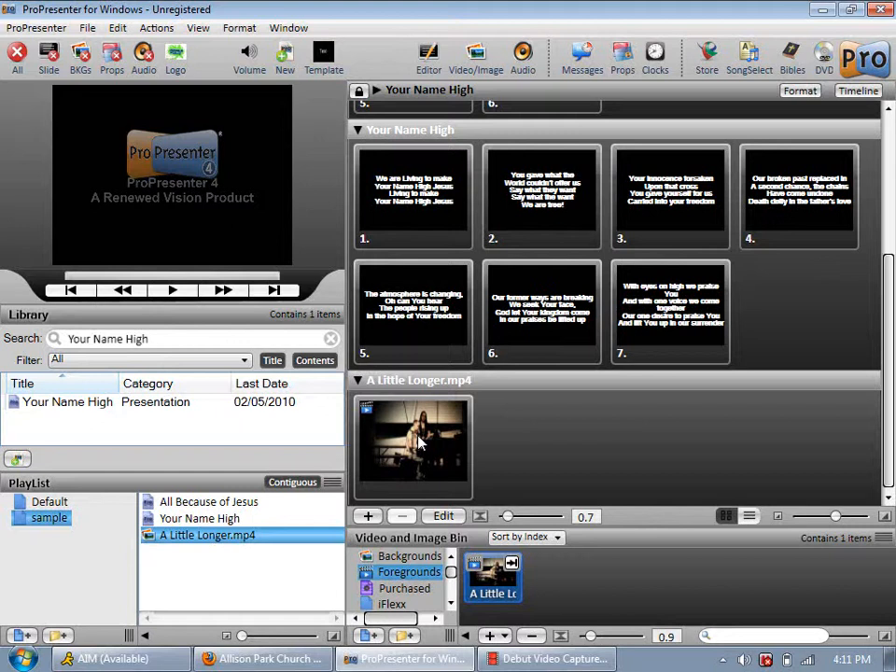
pyautogui.click(413, 448)
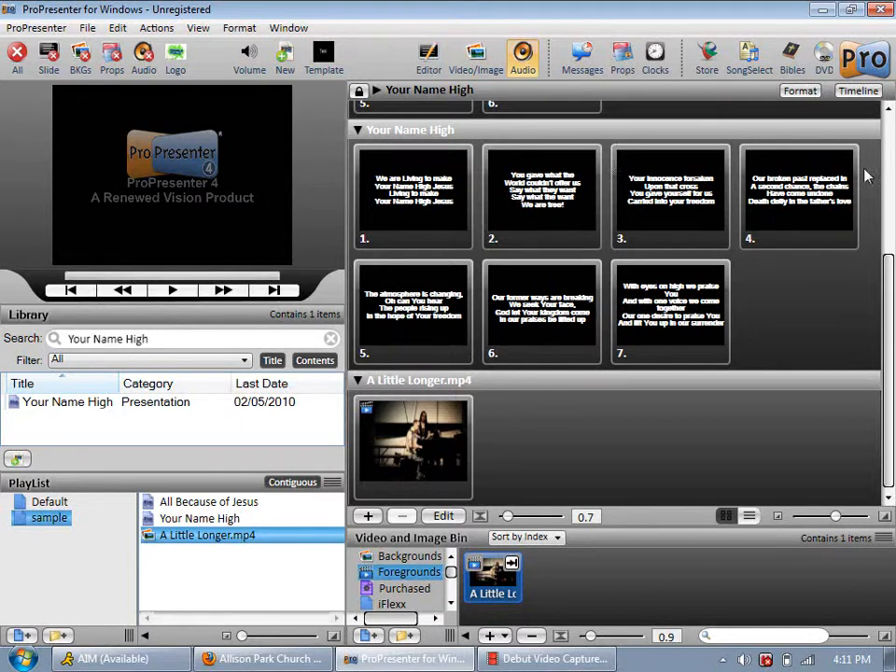
pyautogui.click(521, 56)
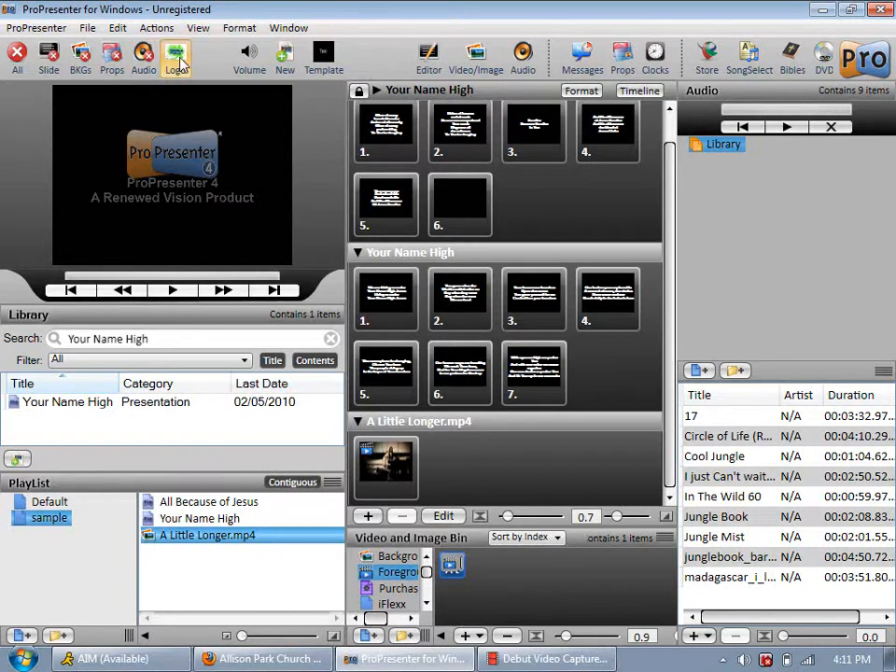
# Show the logo on output and play the madagascar track from the audio library.
pyautogui.click(175, 56)
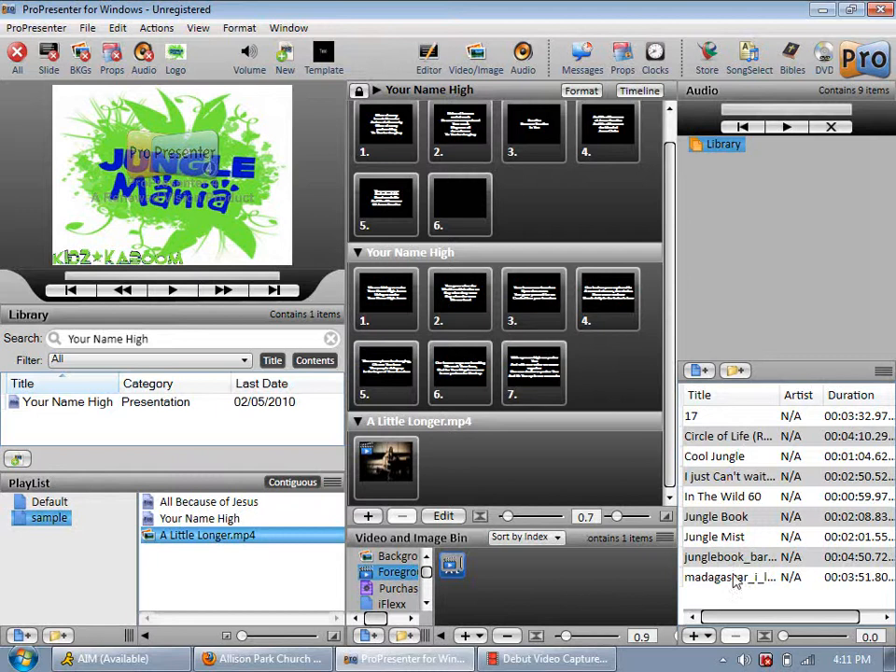
pyautogui.moveTo(742, 489)
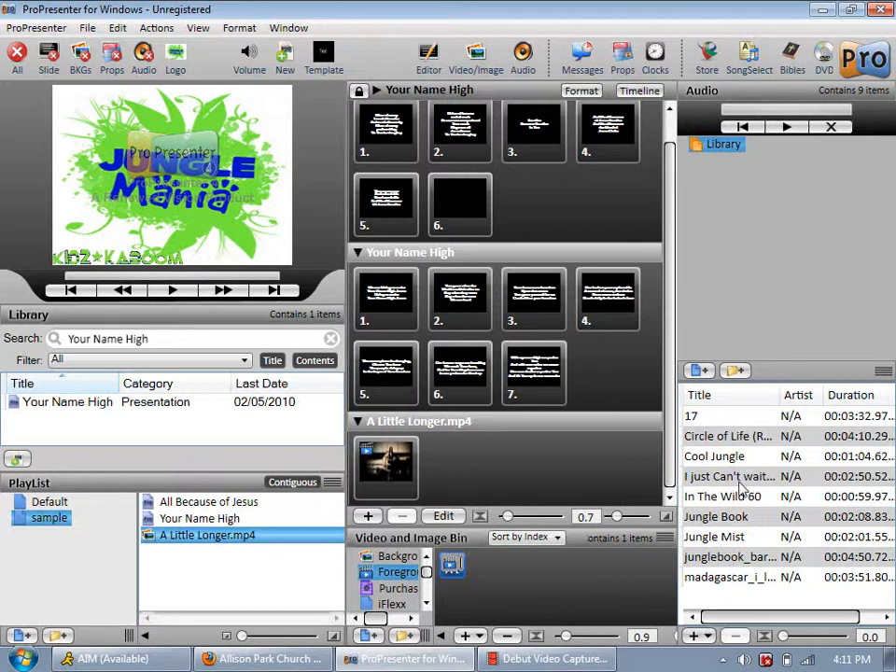
pyautogui.moveTo(168, 145)
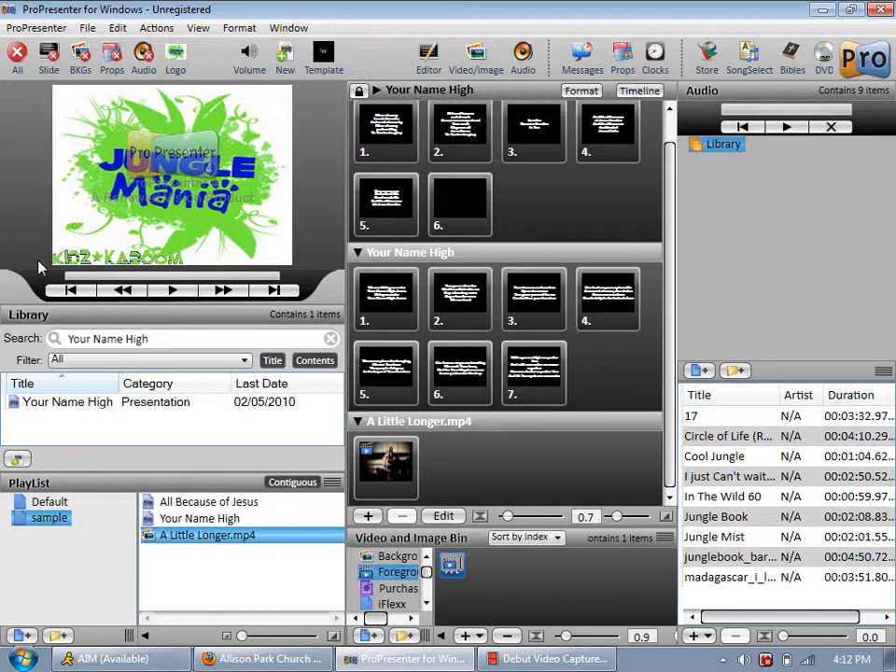
pyautogui.moveTo(447, 457)
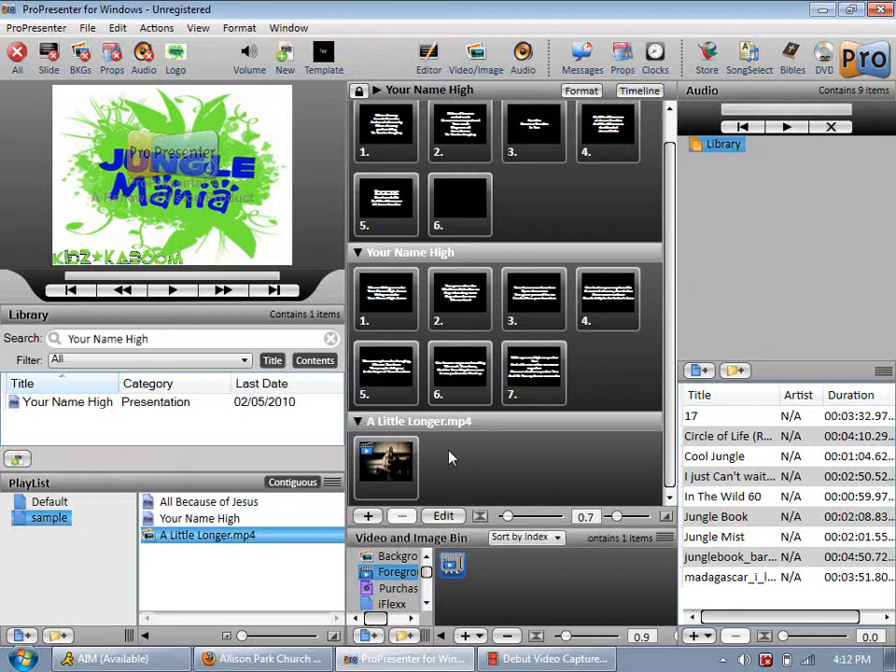
pyautogui.moveTo(600, 532)
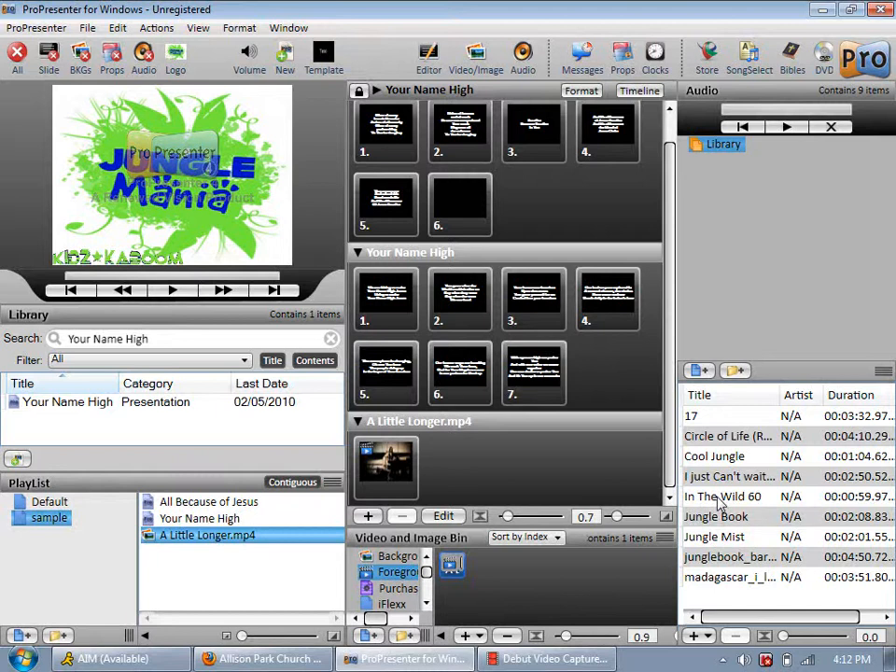
pyautogui.moveTo(716, 501)
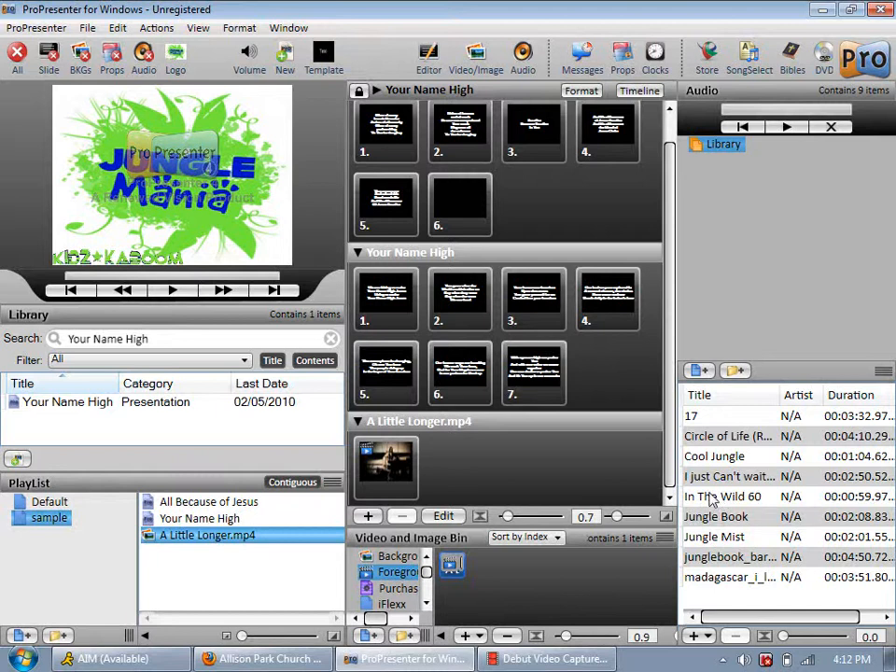
pyautogui.moveTo(117, 207)
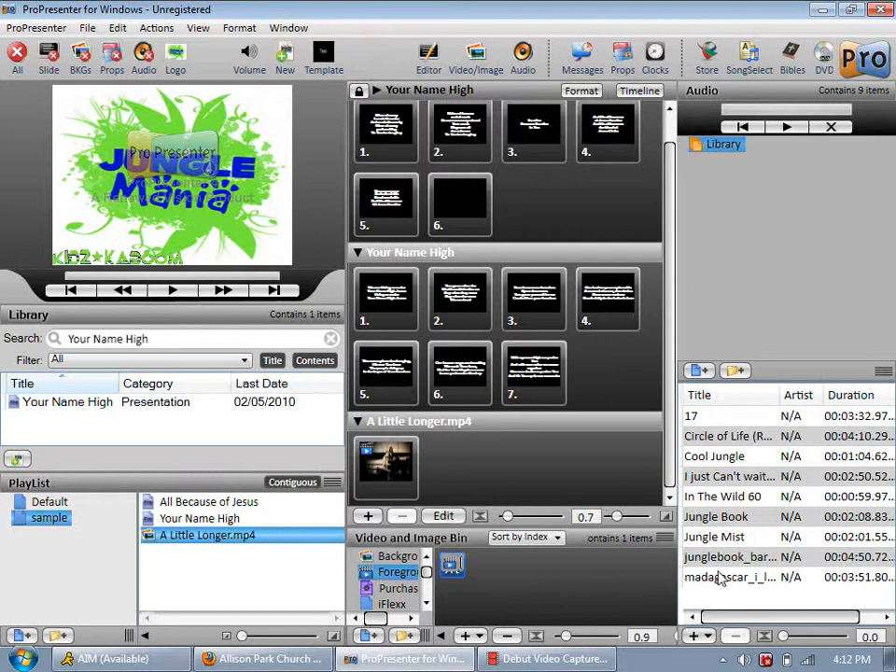
pyautogui.moveTo(737, 583)
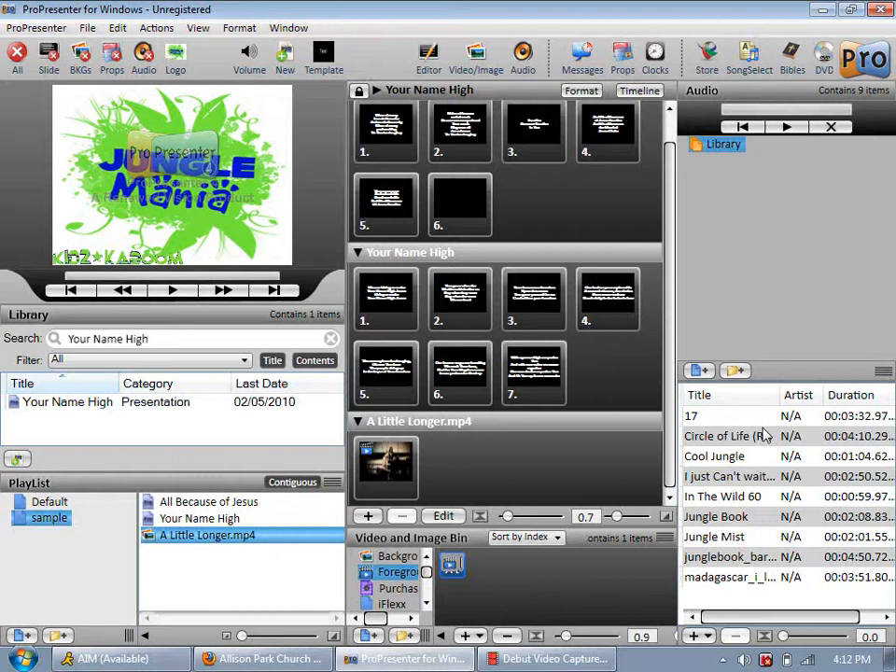
pyautogui.click(729, 577)
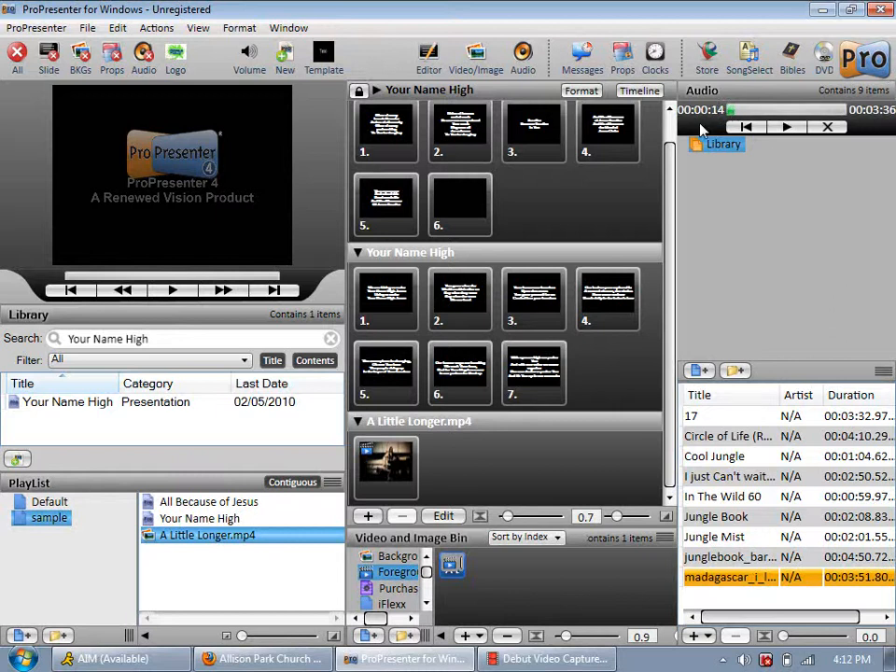
pyautogui.moveTo(782, 223)
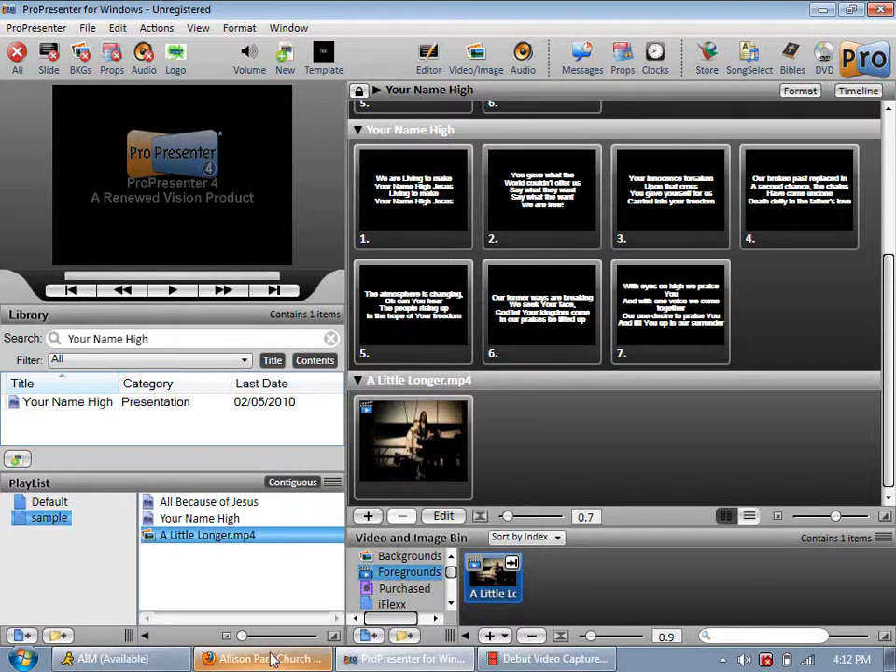
# Open the Renewed Vision tutorials page and play the brief ProPresenter 4 overview video.
pyautogui.click(261, 658)
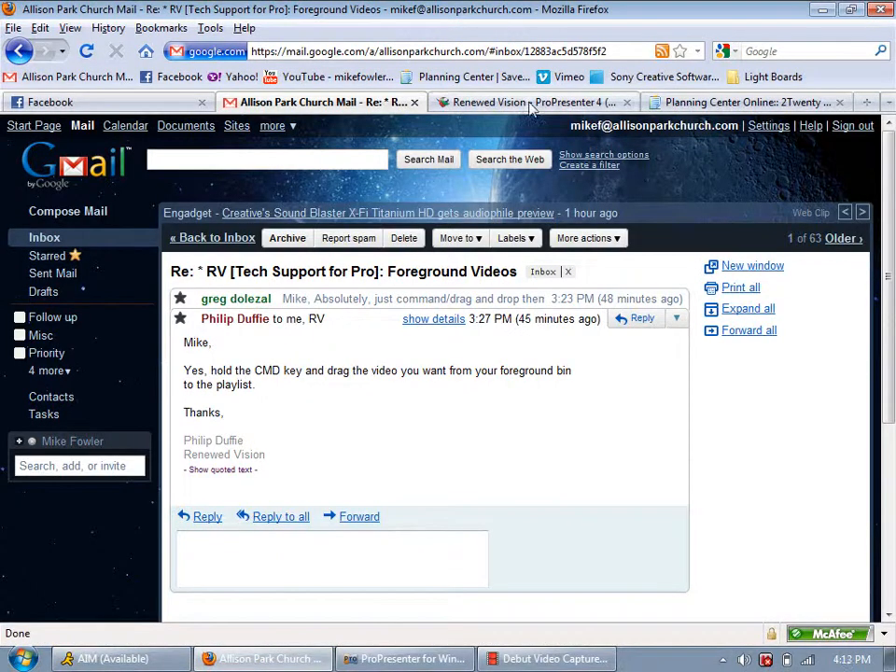
pyautogui.click(531, 102)
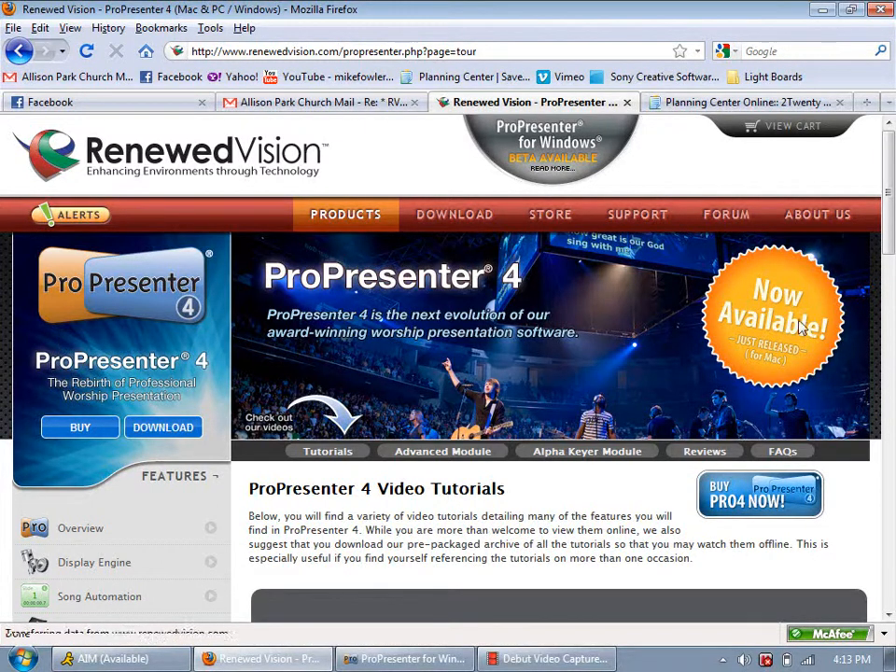
pyautogui.scroll(-3)
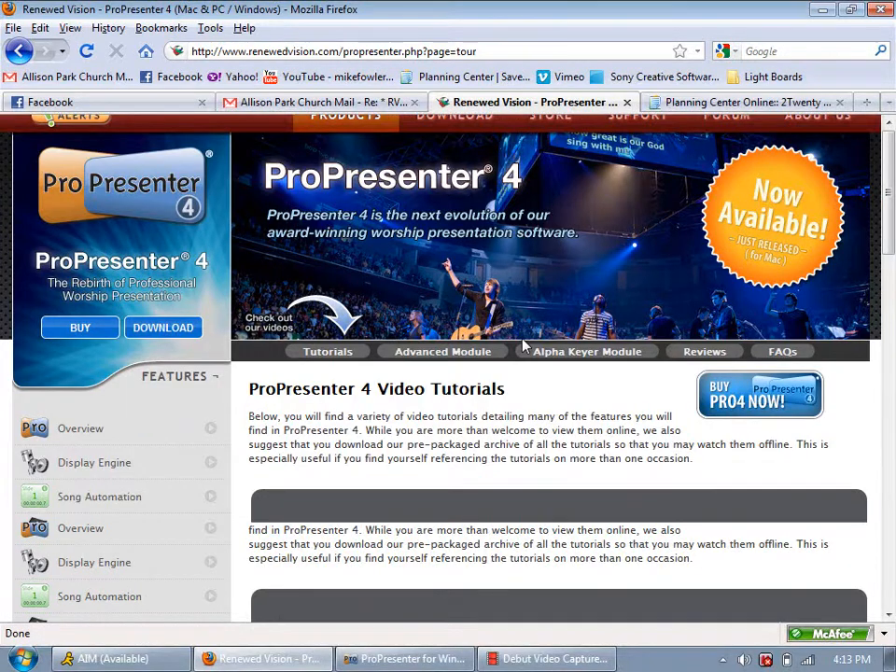
pyautogui.scroll(-3)
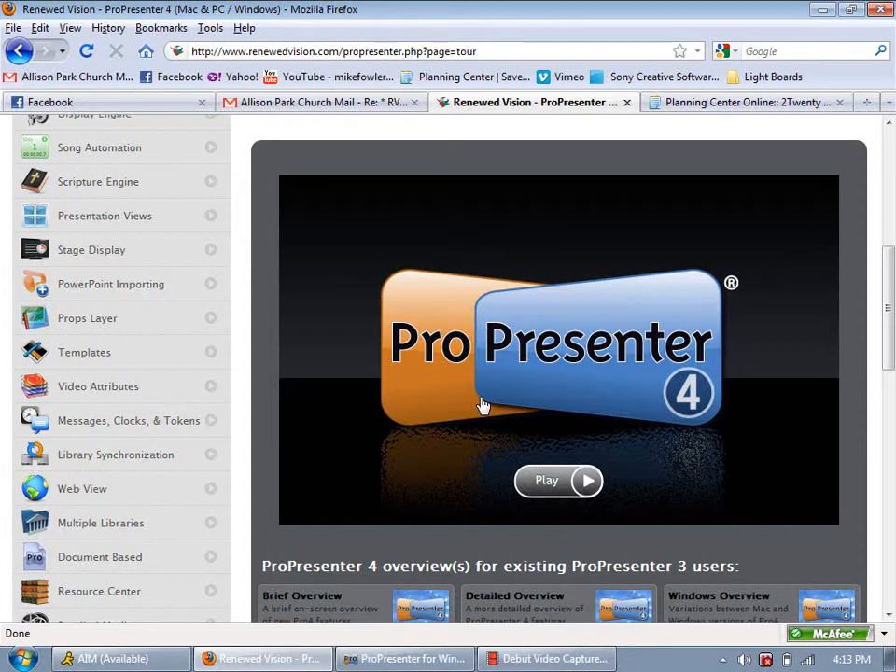
pyautogui.moveTo(560, 473)
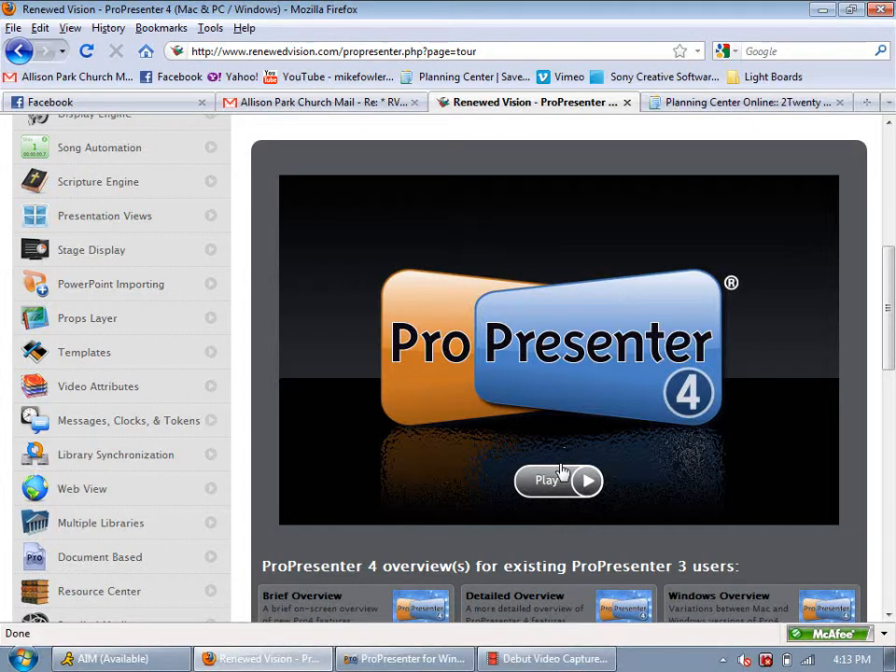
pyautogui.click(558, 480)
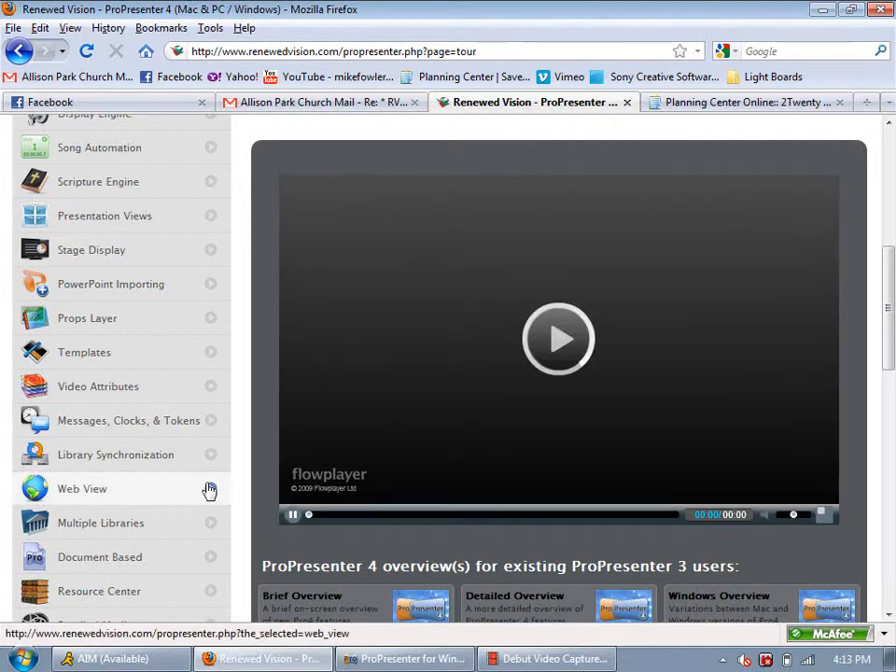
pyautogui.click(558, 338)
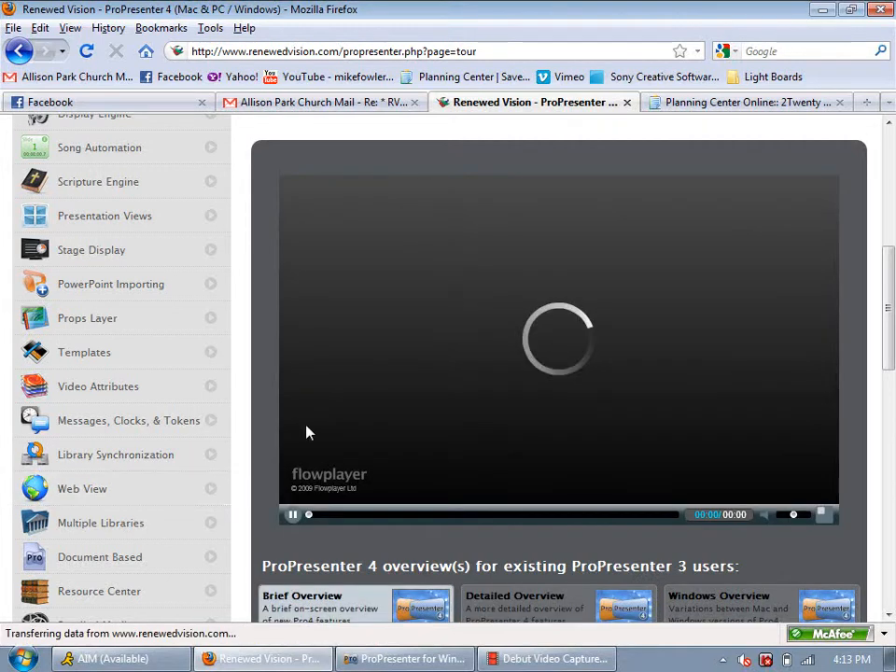
pyautogui.moveTo(196, 432)
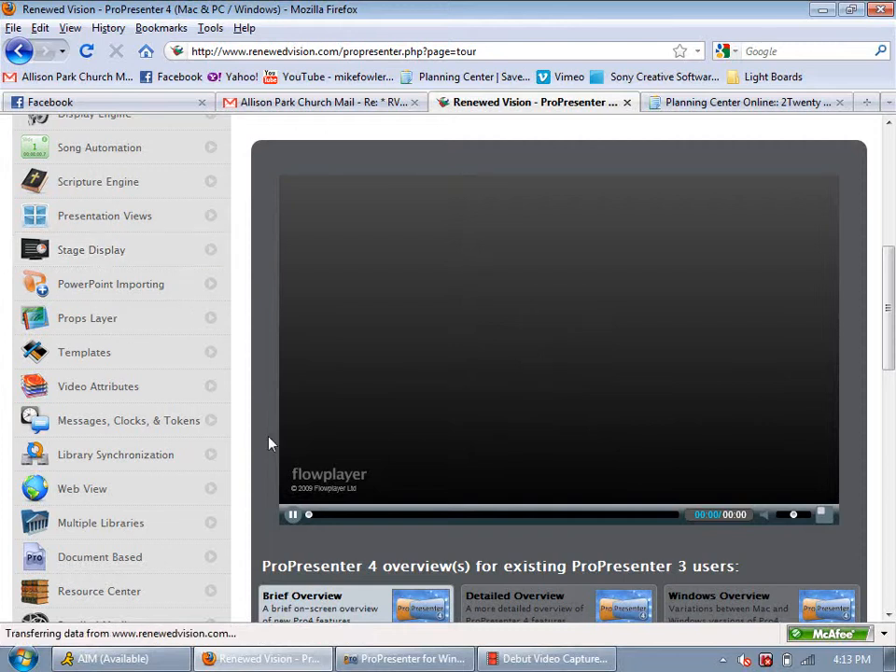
# Play and pause the Welcome and Overview tutorial, then scroll further down the page.
pyautogui.click(291, 514)
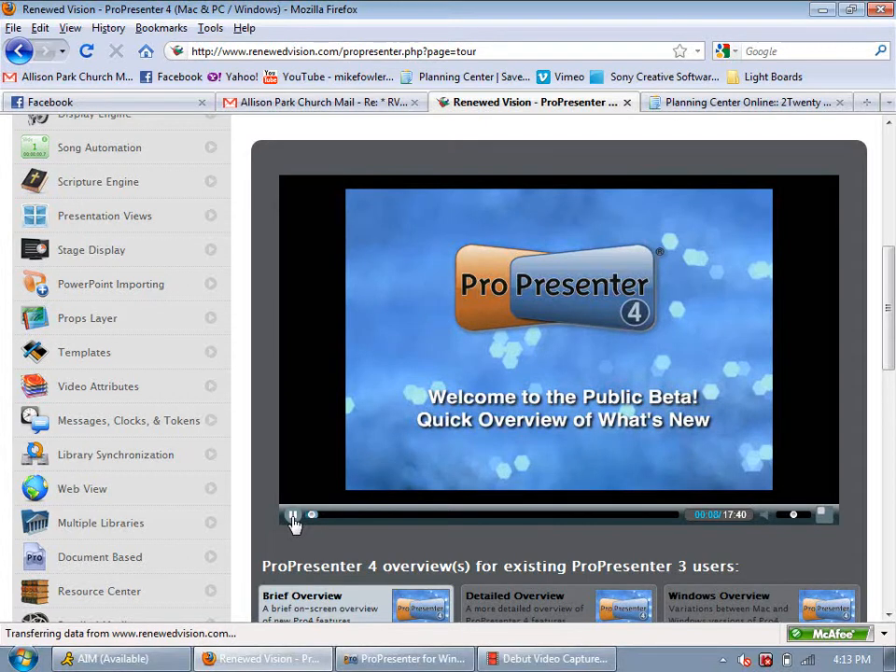
pyautogui.scroll(-3)
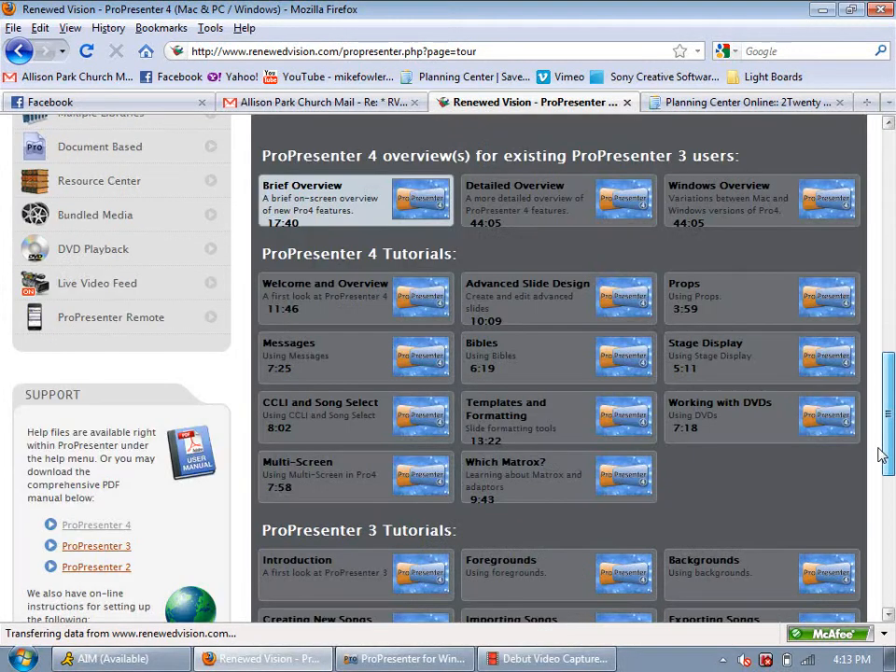
pyautogui.moveTo(359, 297)
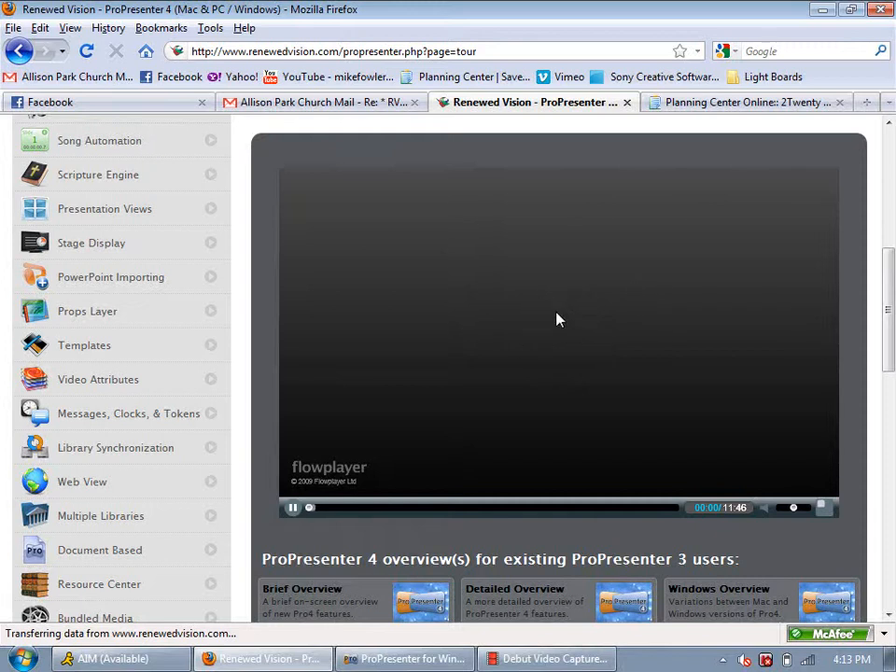
pyautogui.click(292, 506)
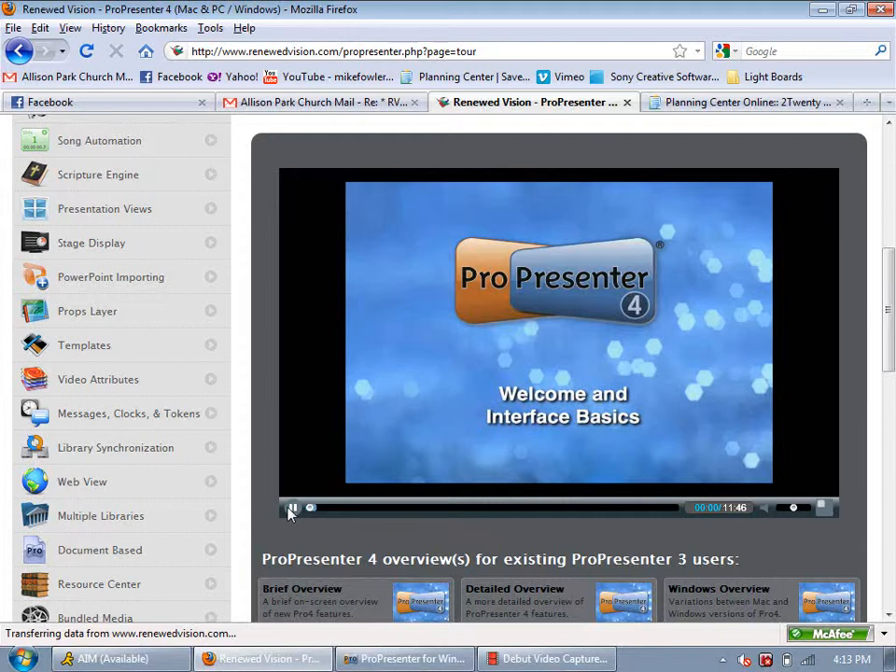
pyautogui.scroll(-3)
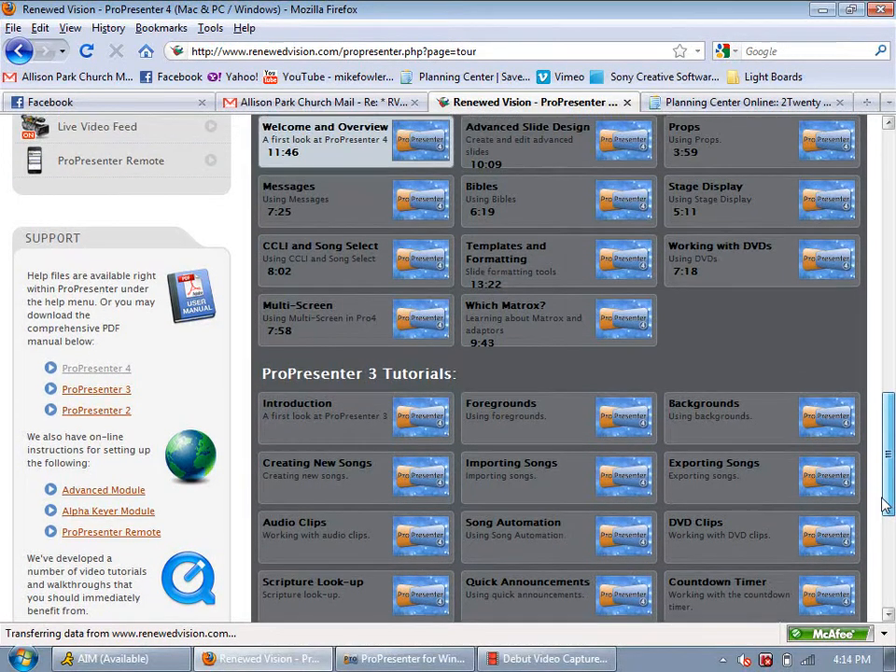
pyautogui.scroll(-3)
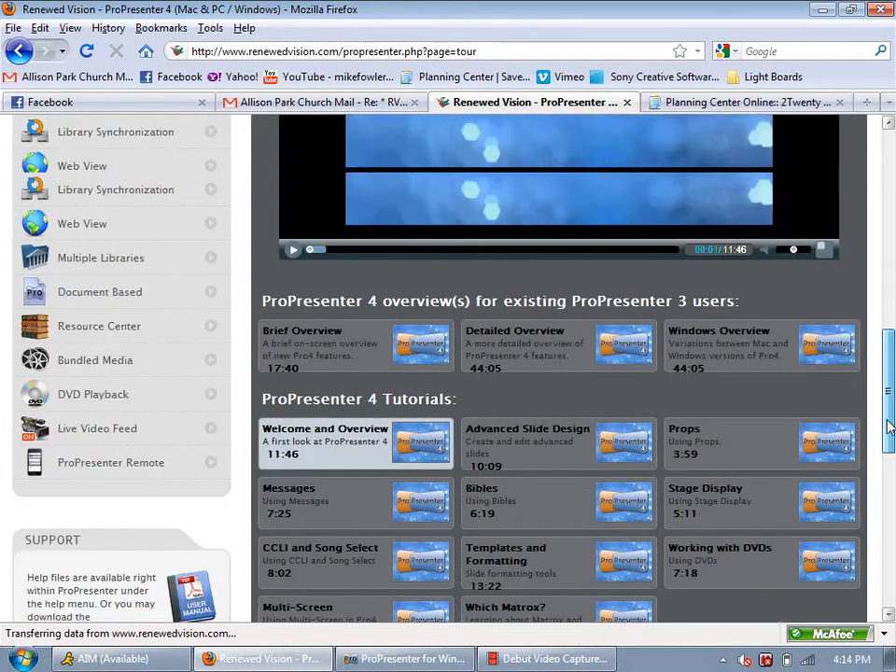
pyautogui.scroll(-3)
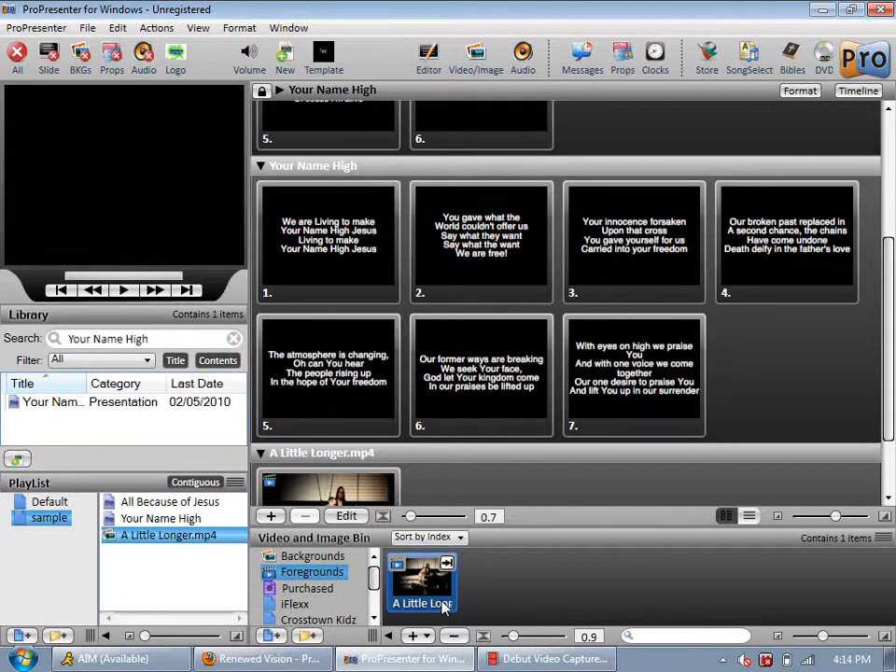
# Switch to Firefox and move to the last tab for YouTube.
pyautogui.click(264, 658)
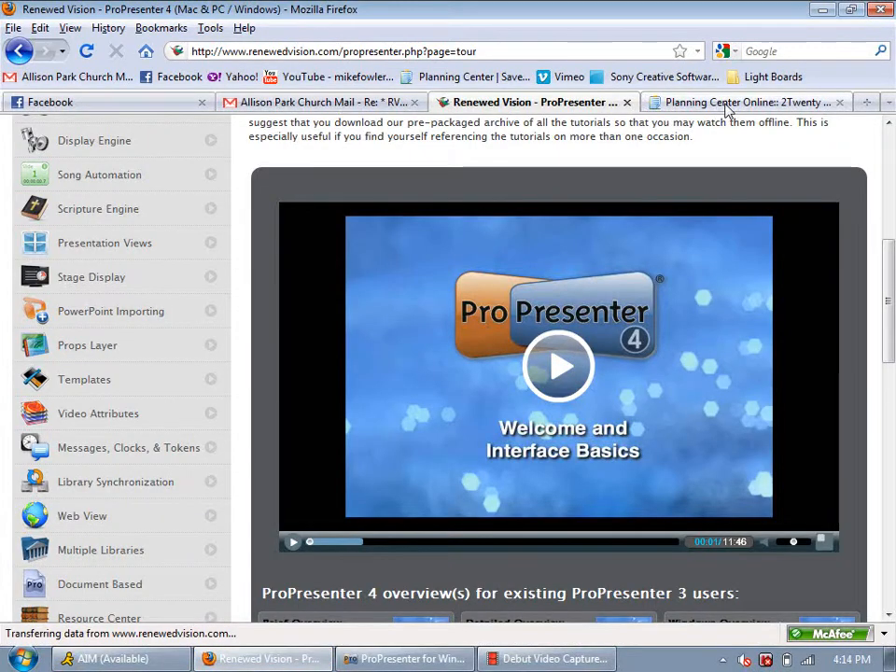
pyautogui.click(741, 101)
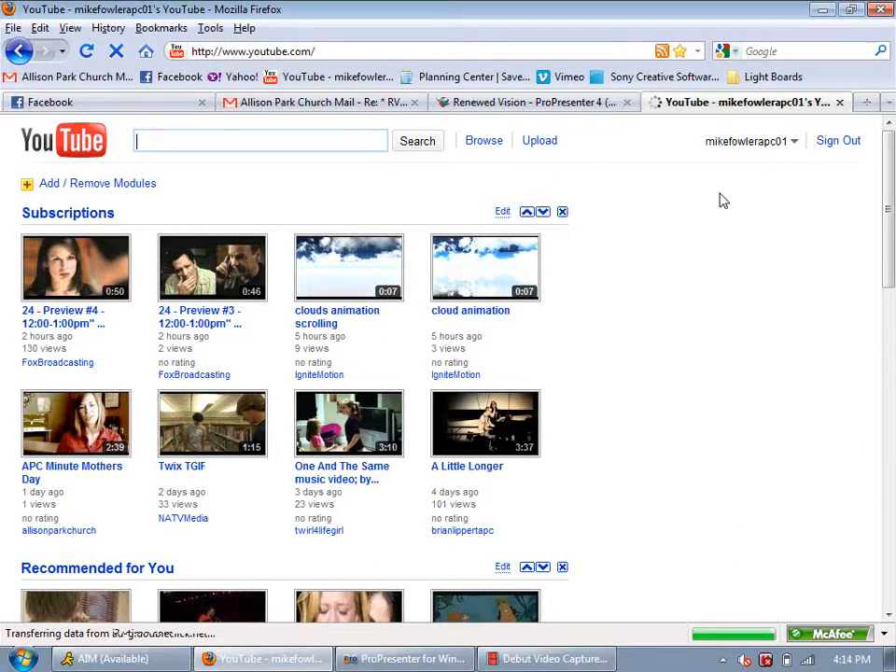
# Search YouTube for mikefowlerapc01 and open that channel from the first result.
pyautogui.write('mikefowel')
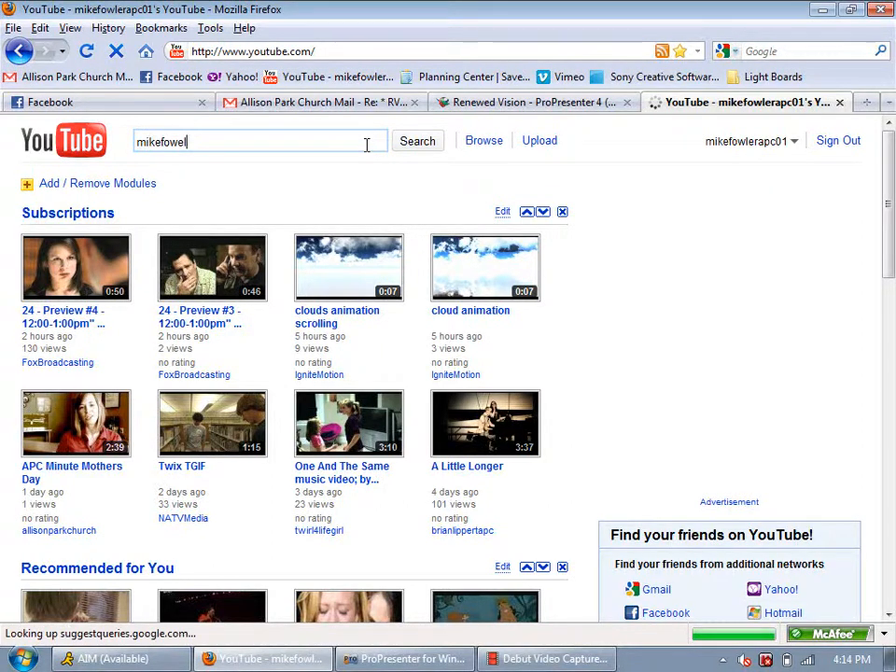
pyautogui.press('BackSpace')
pyautogui.write('lerapc01')
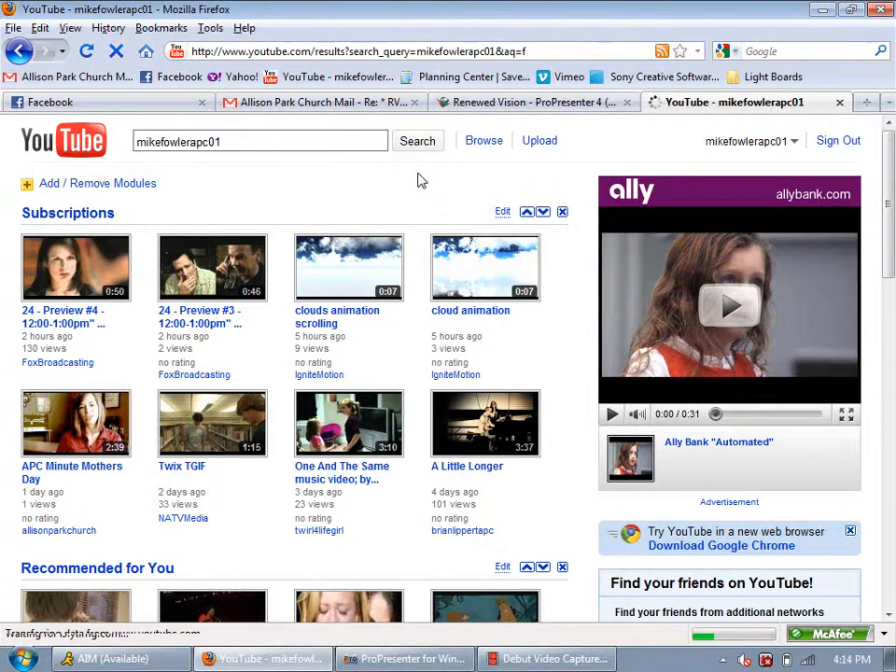
pyautogui.click(417, 141)
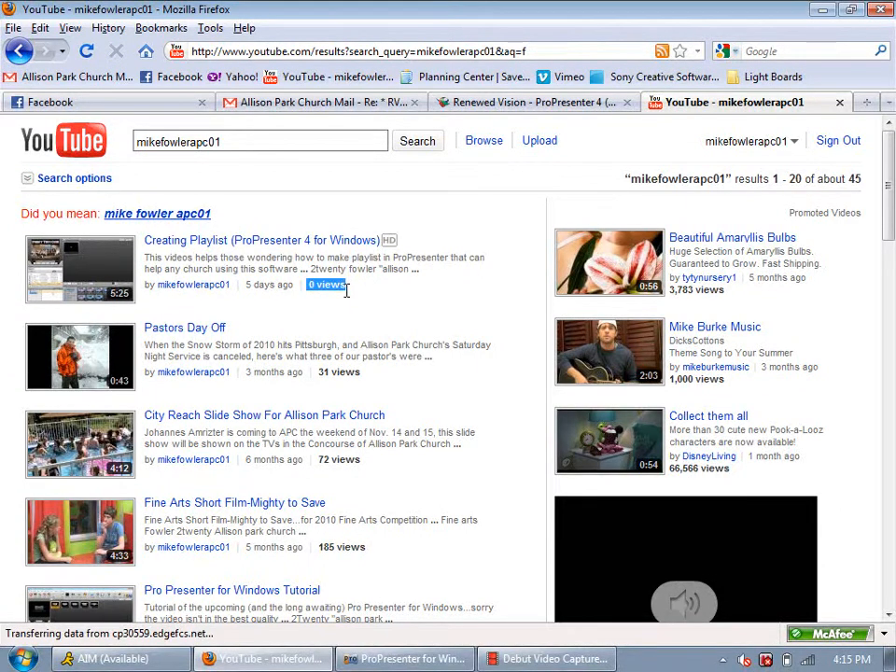
pyautogui.click(193, 283)
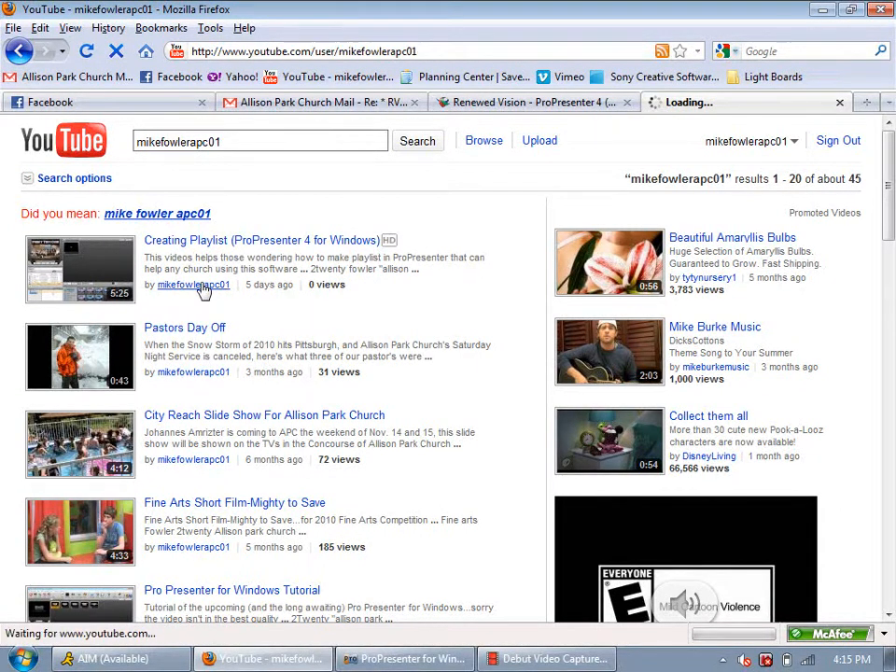
pyautogui.moveTo(264, 317)
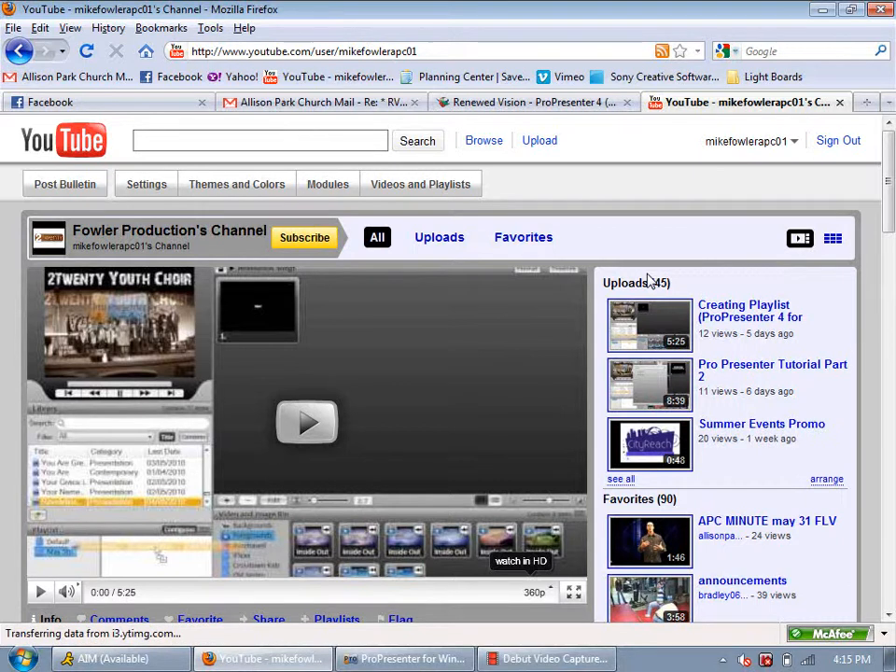
# Scroll the channel's uploads, start Fine Arts Short Film-Mighty to Save, and pause it.
pyautogui.click(438, 236)
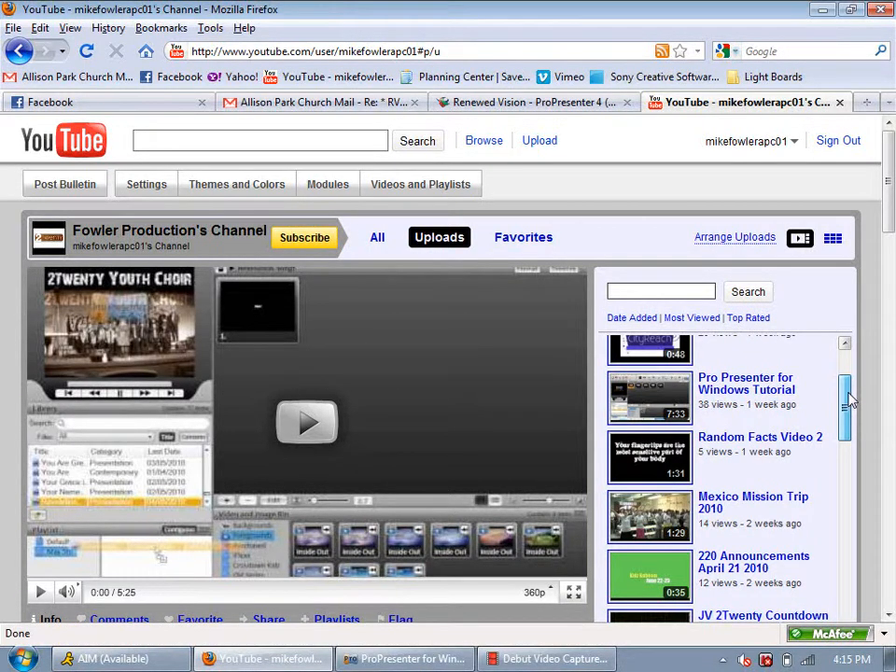
pyautogui.scroll(-3)
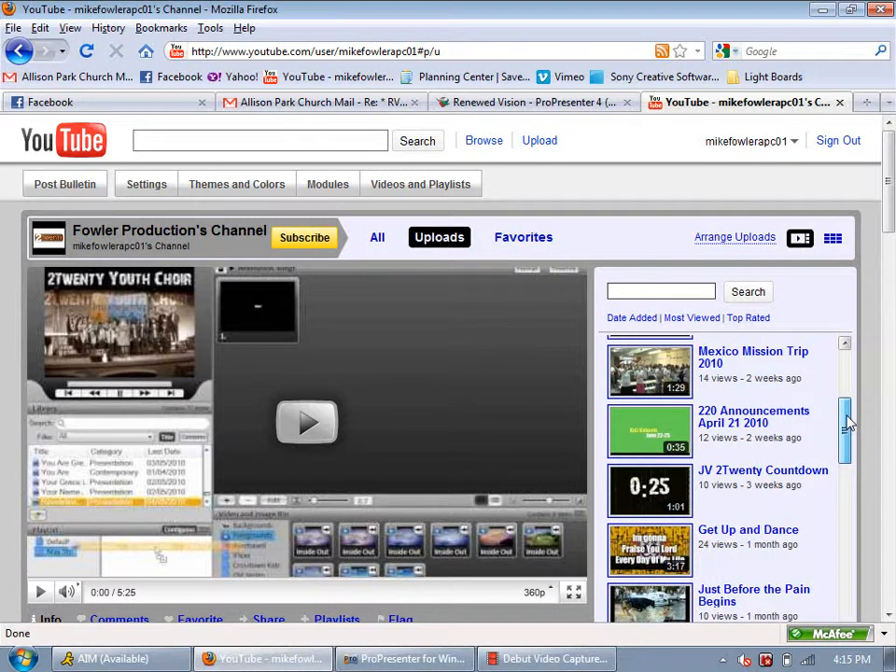
pyautogui.scroll(-3)
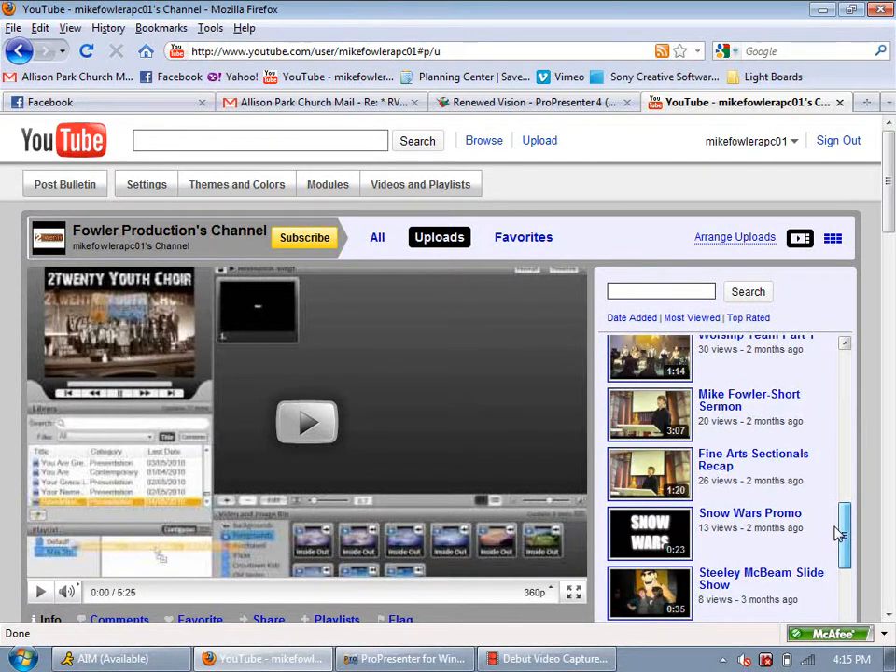
pyautogui.scroll(-3)
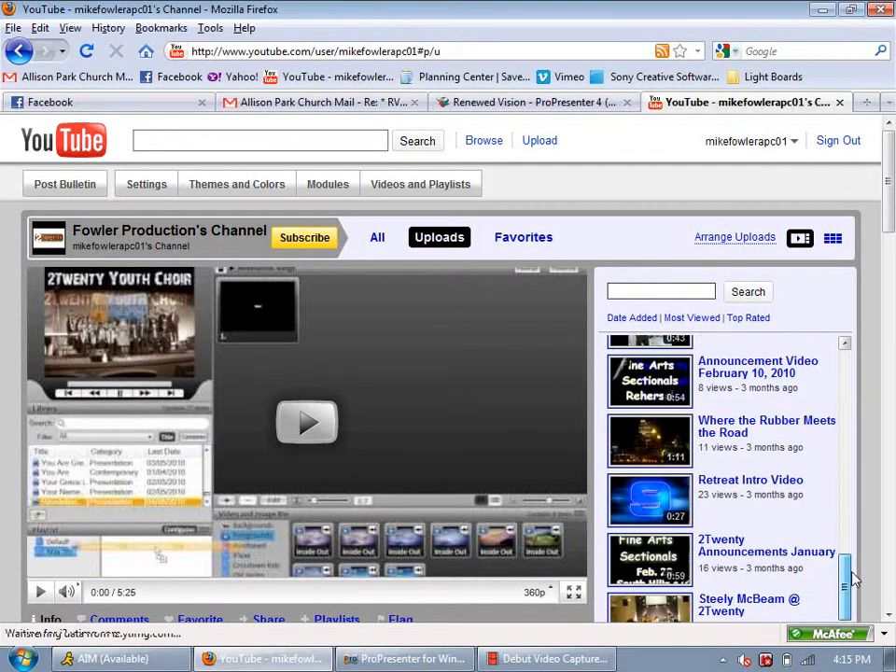
pyautogui.scroll(-3)
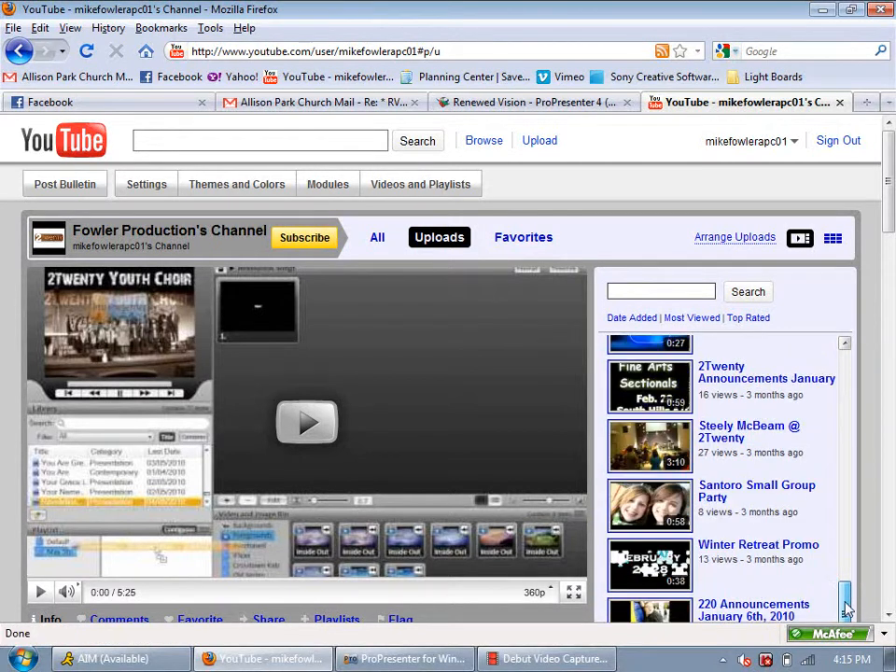
pyautogui.scroll(-3)
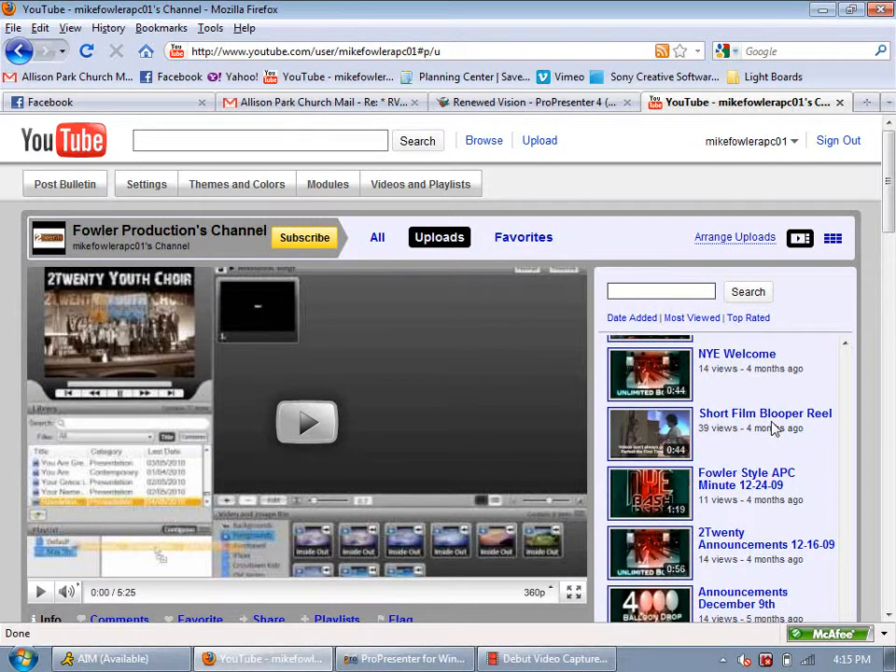
pyautogui.scroll(-3)
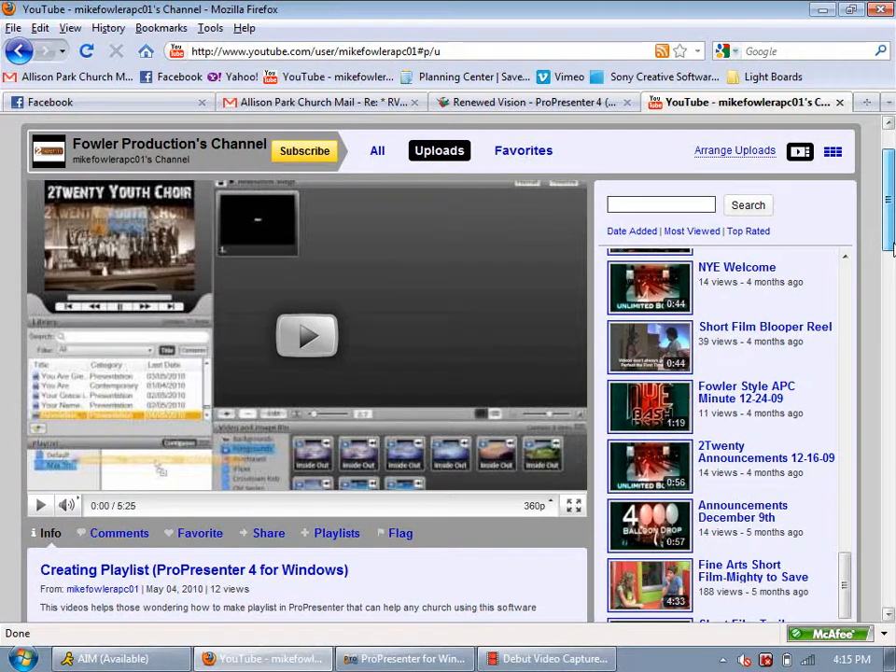
pyautogui.scroll(-3)
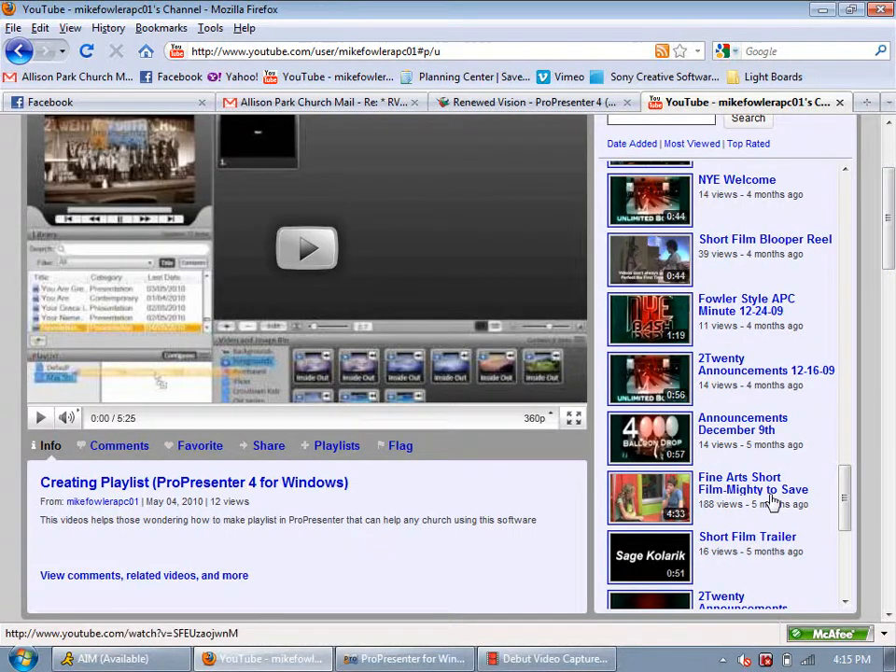
pyautogui.click(752, 483)
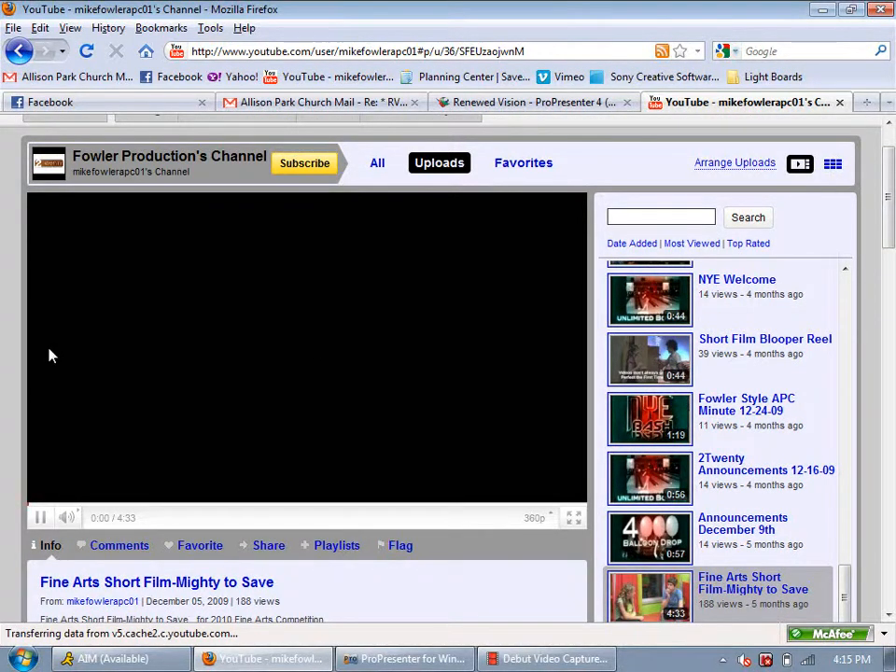
pyautogui.click(40, 516)
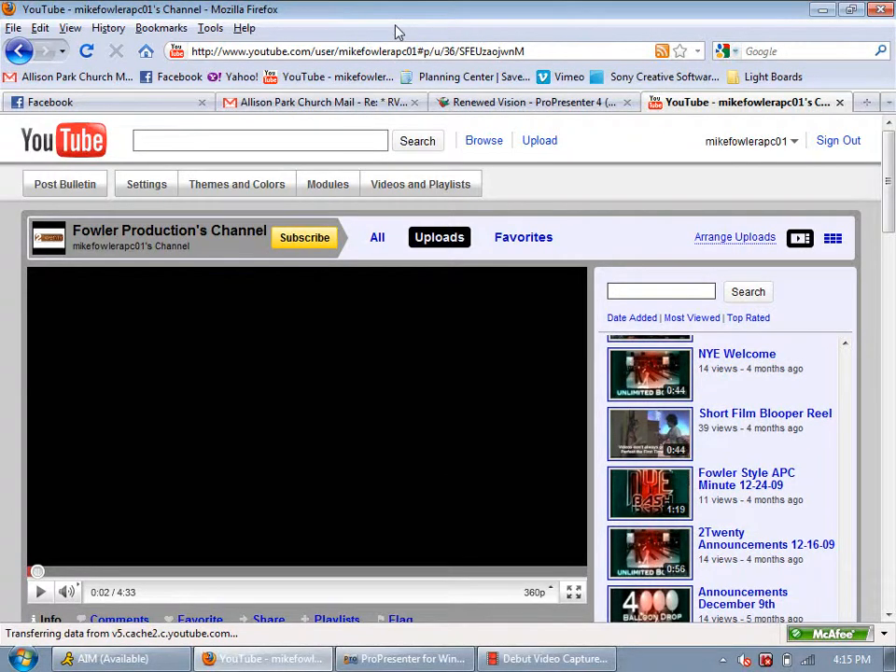
pyautogui.moveTo(529, 42)
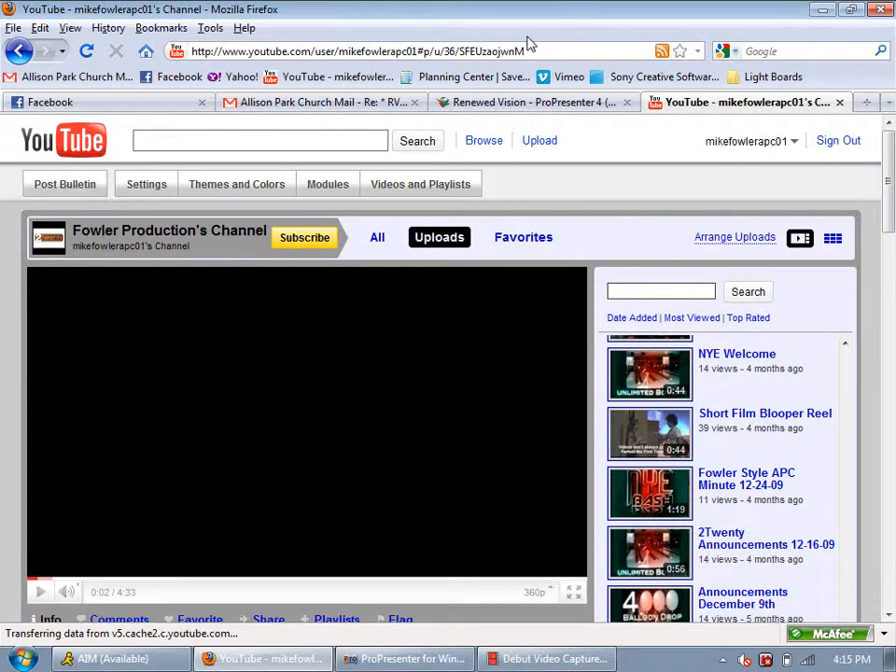
pyautogui.moveTo(471, 35)
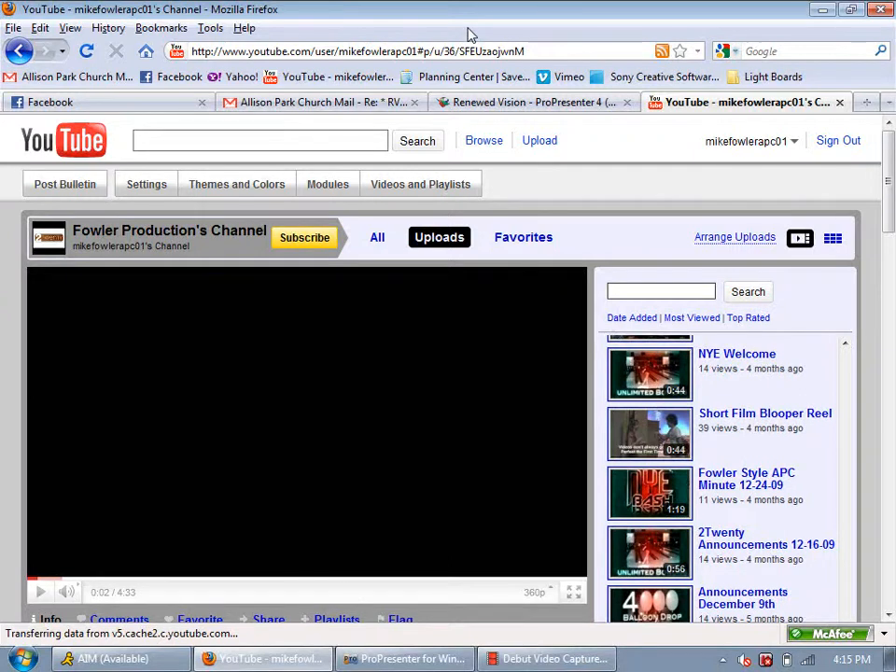
# Bring ProPresenter back to the front and click the Logo button again.
pyautogui.click(405, 658)
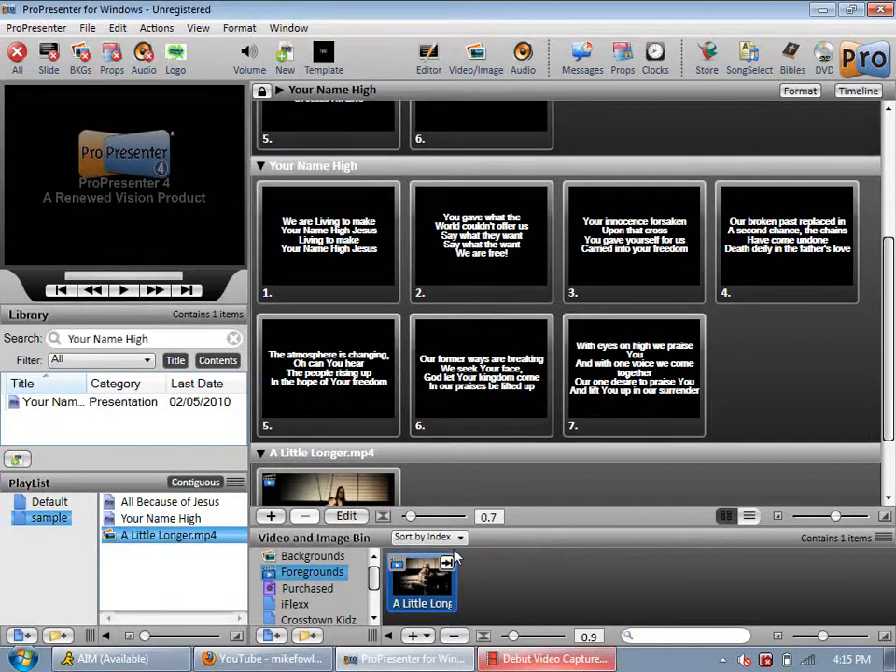
pyautogui.click(176, 56)
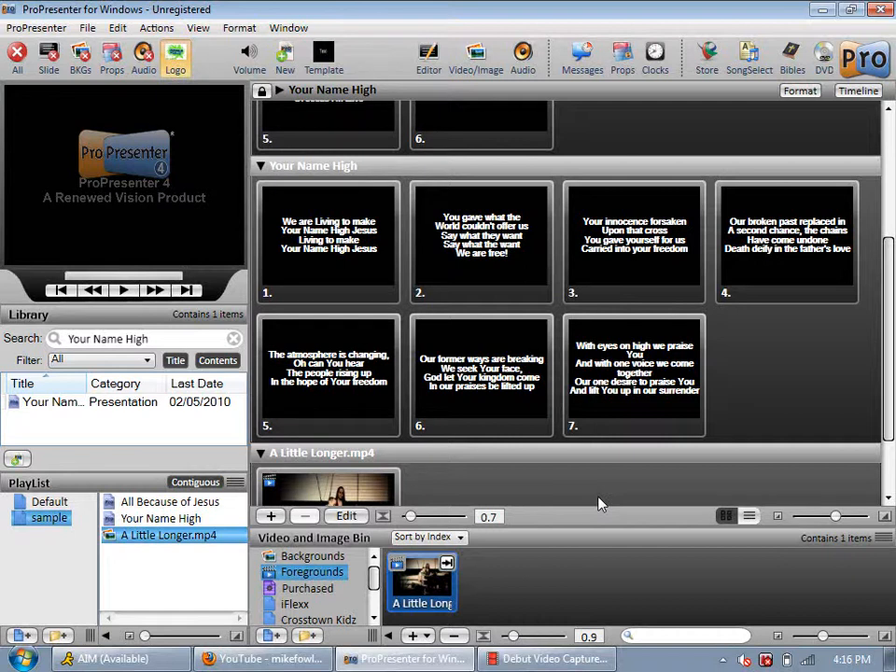